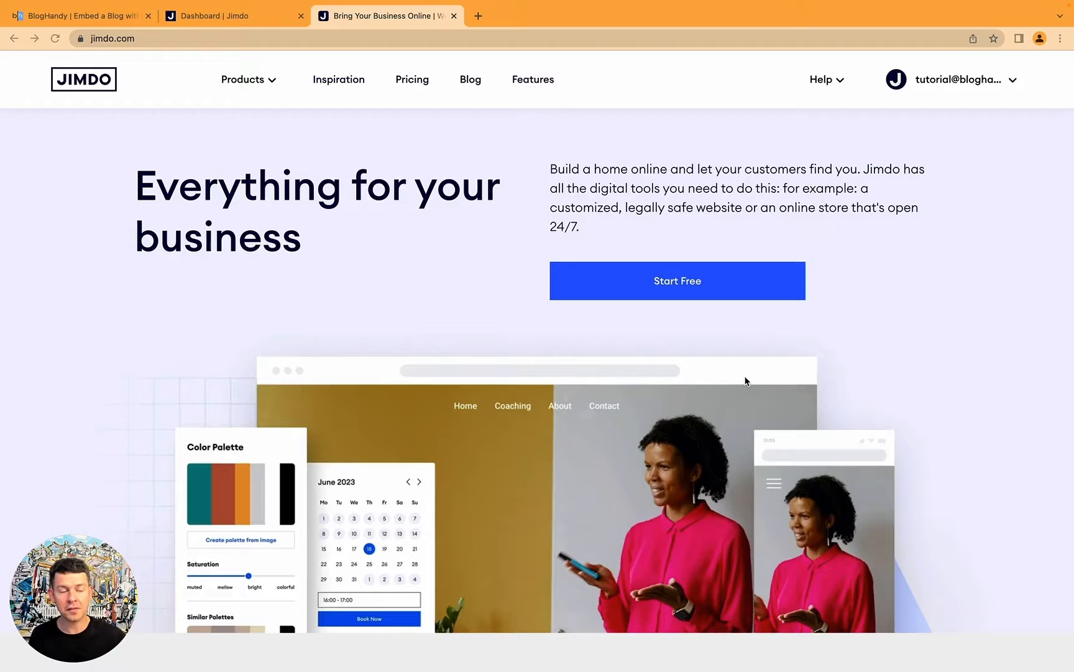
{"action": "mouse_move", "coordinate": [480, 328]}
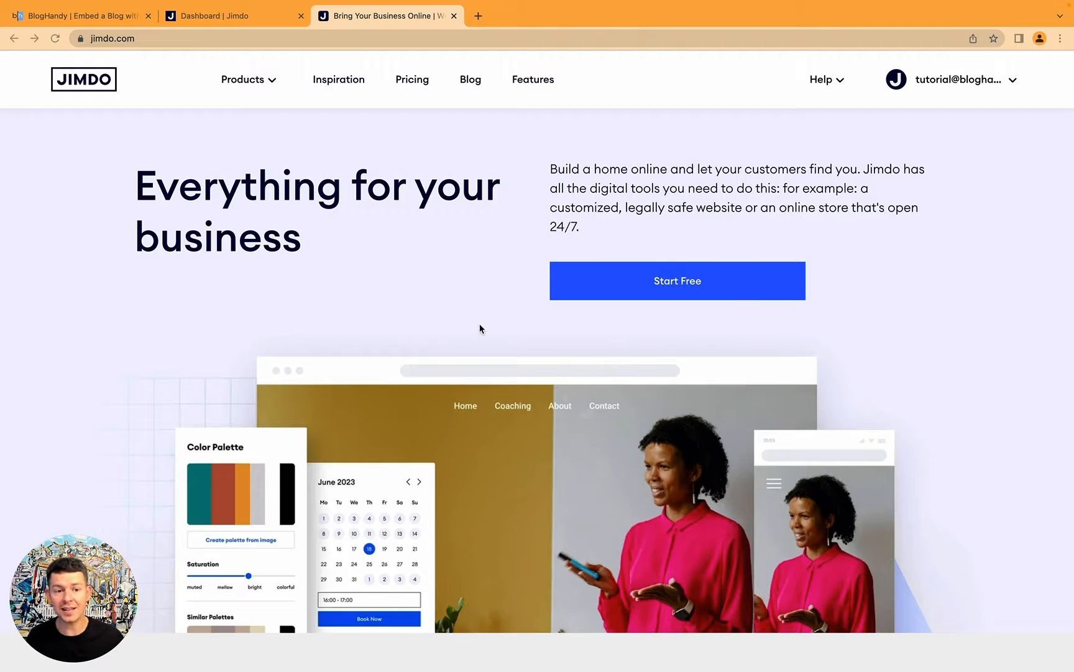
- From the Jimdo dashboard, begin a new website built without coding
{"action": "scroll", "scroll_direction": "down", "scroll_amount": 3}
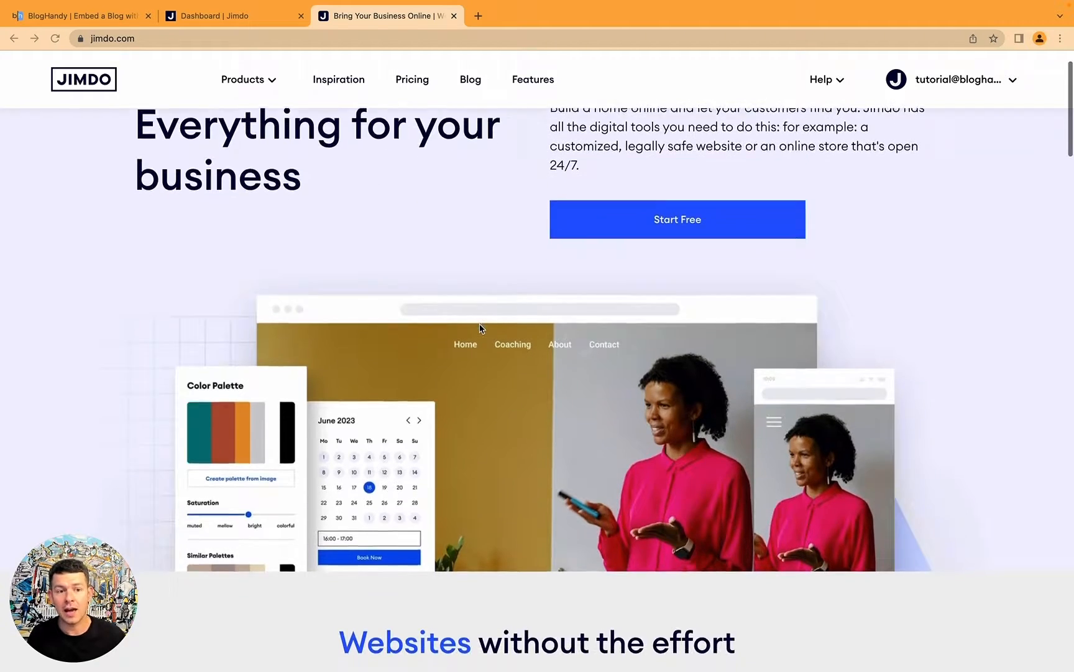
{"action": "scroll", "scroll_direction": "down", "scroll_amount": 3}
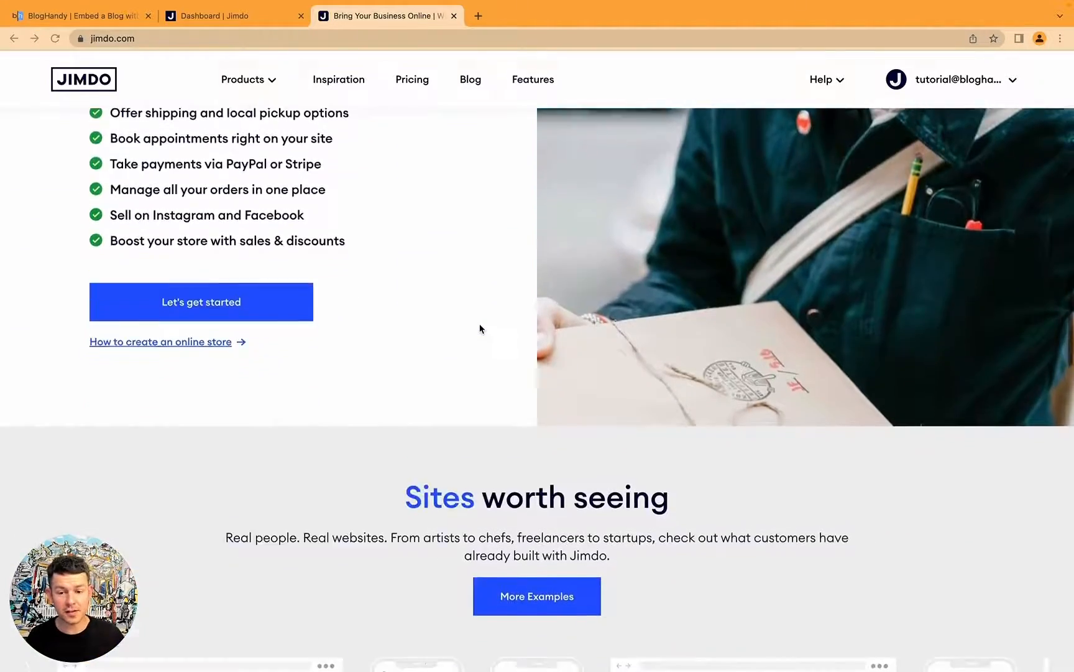
{"action": "scroll", "scroll_direction": "down", "scroll_amount": 3}
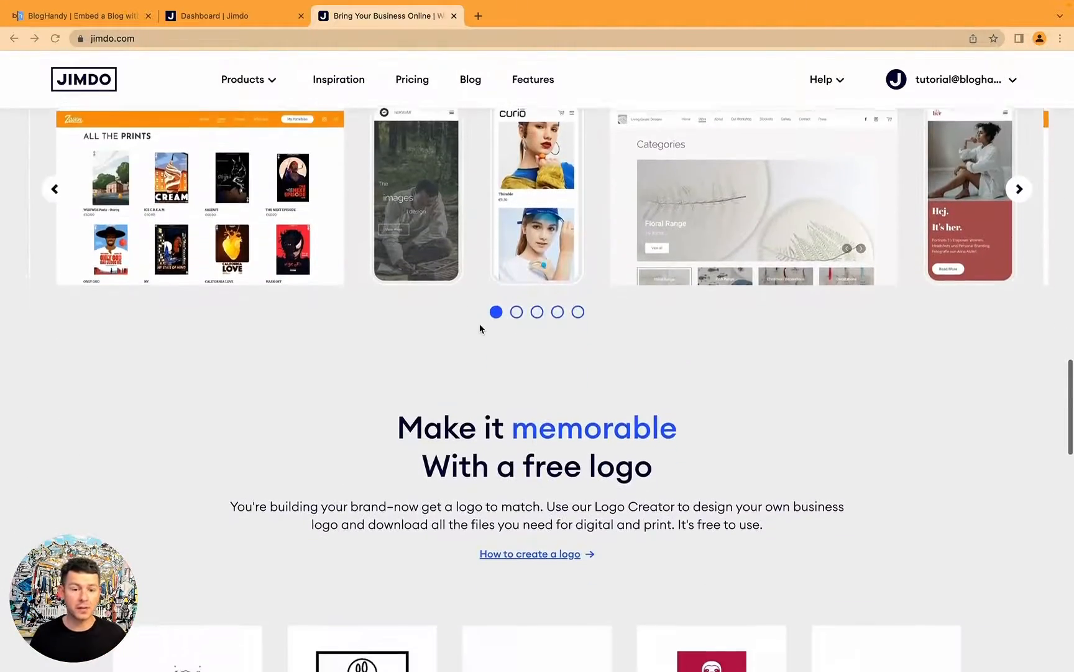
{"action": "scroll", "scroll_direction": "down", "scroll_amount": 3}
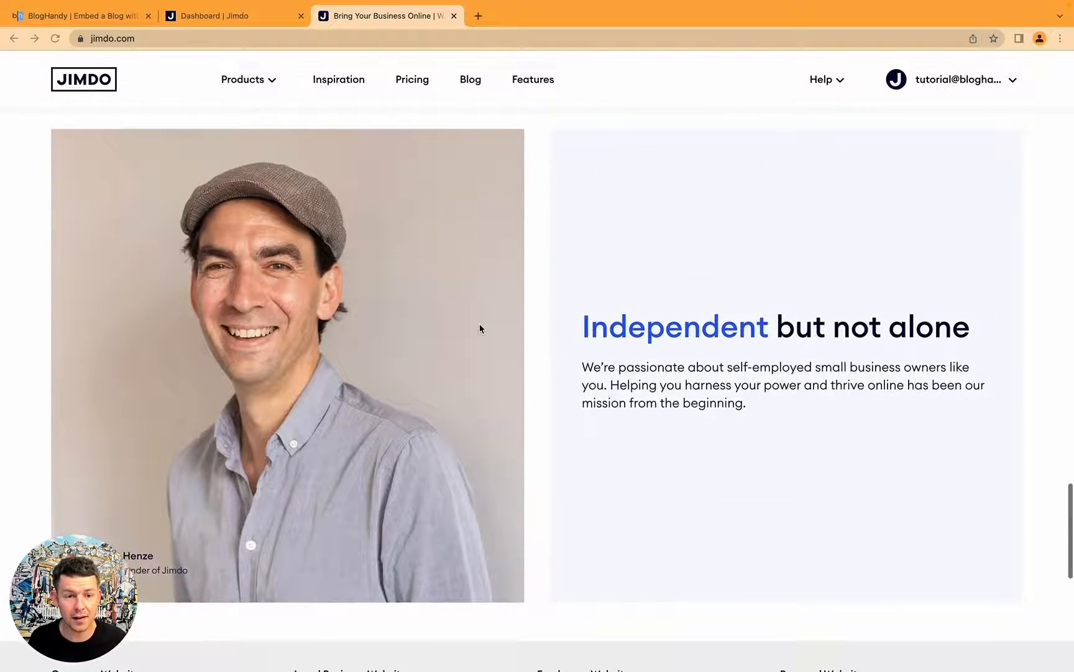
{"action": "scroll", "scroll_direction": "down", "scroll_amount": 3}
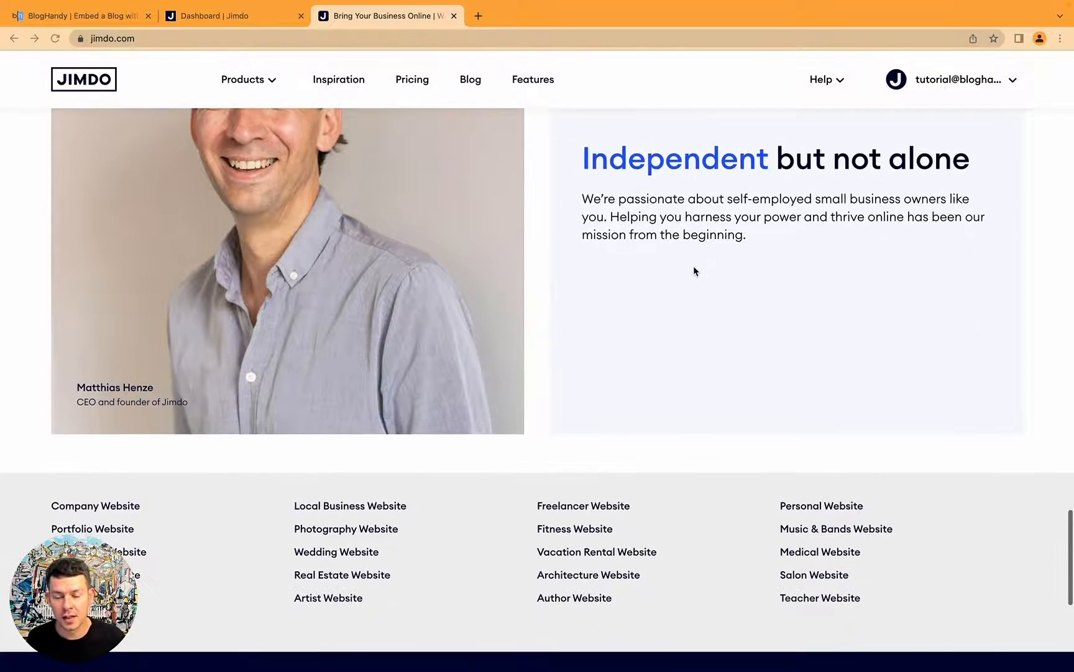
{"action": "scroll", "scroll_direction": "down", "scroll_amount": 3}
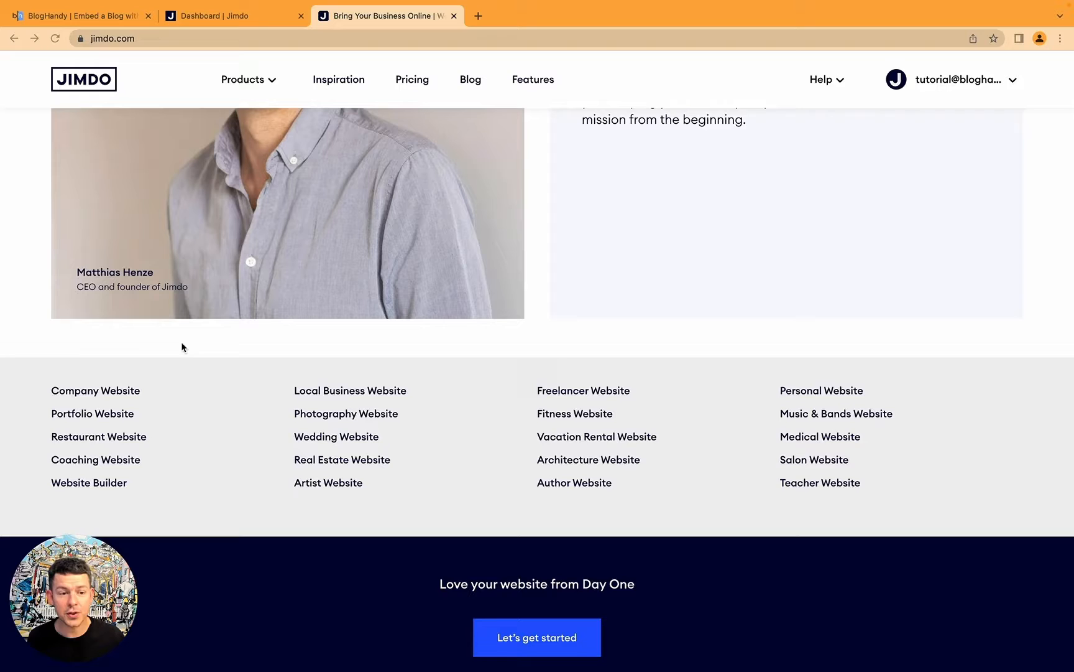
{"action": "mouse_move", "coordinate": [549, 485]}
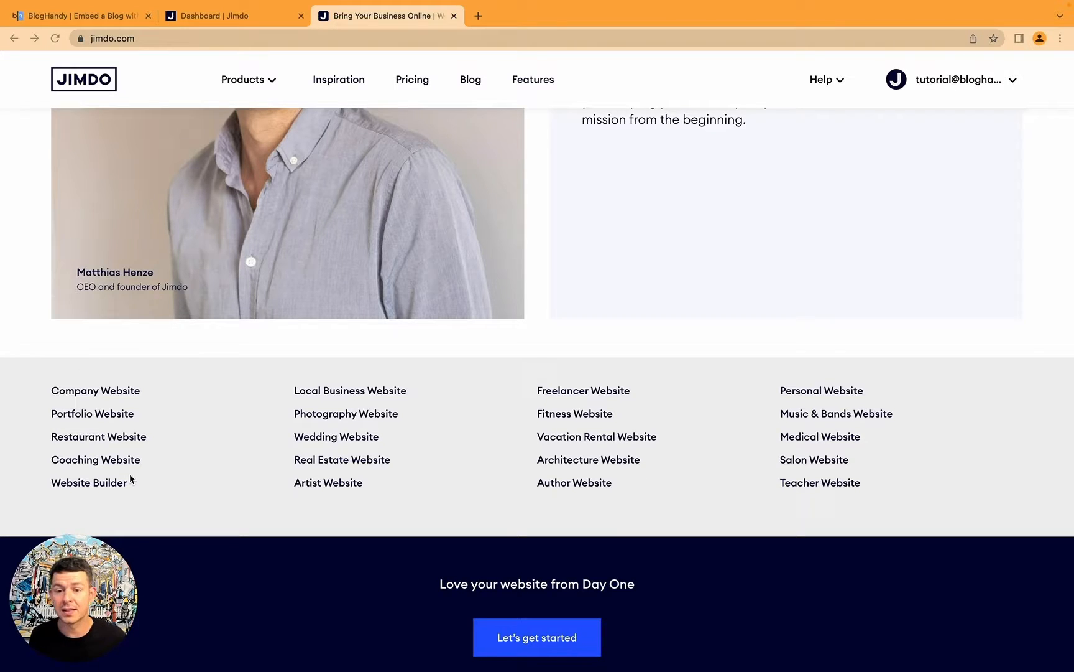
{"action": "scroll", "scroll_direction": "down", "scroll_amount": 3}
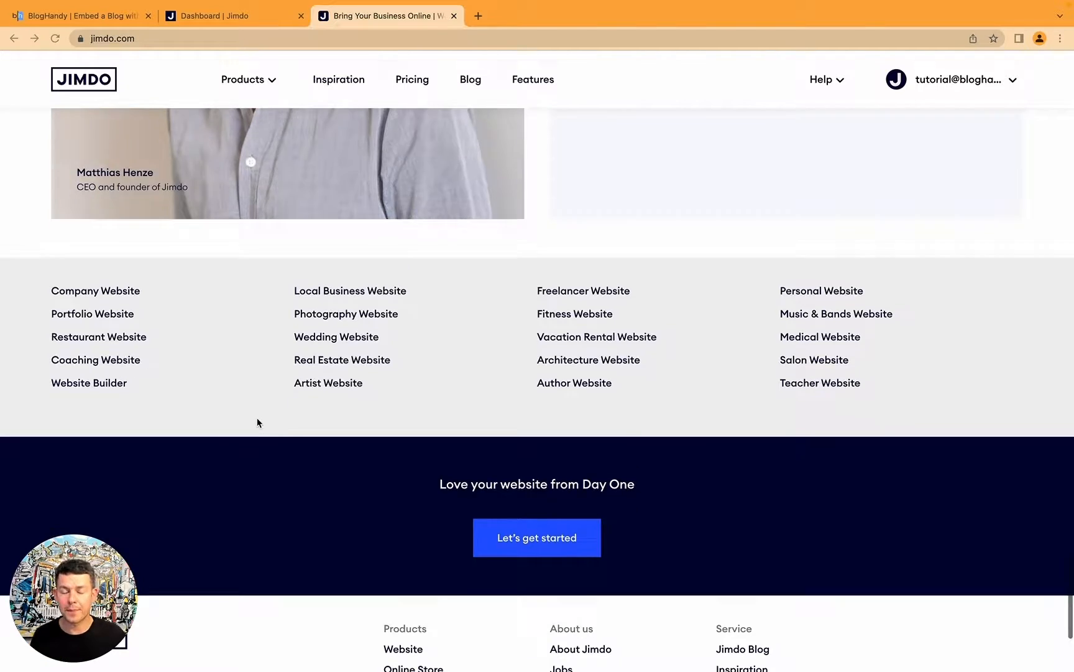
{"action": "scroll", "scroll_direction": "up", "scroll_amount": 3}
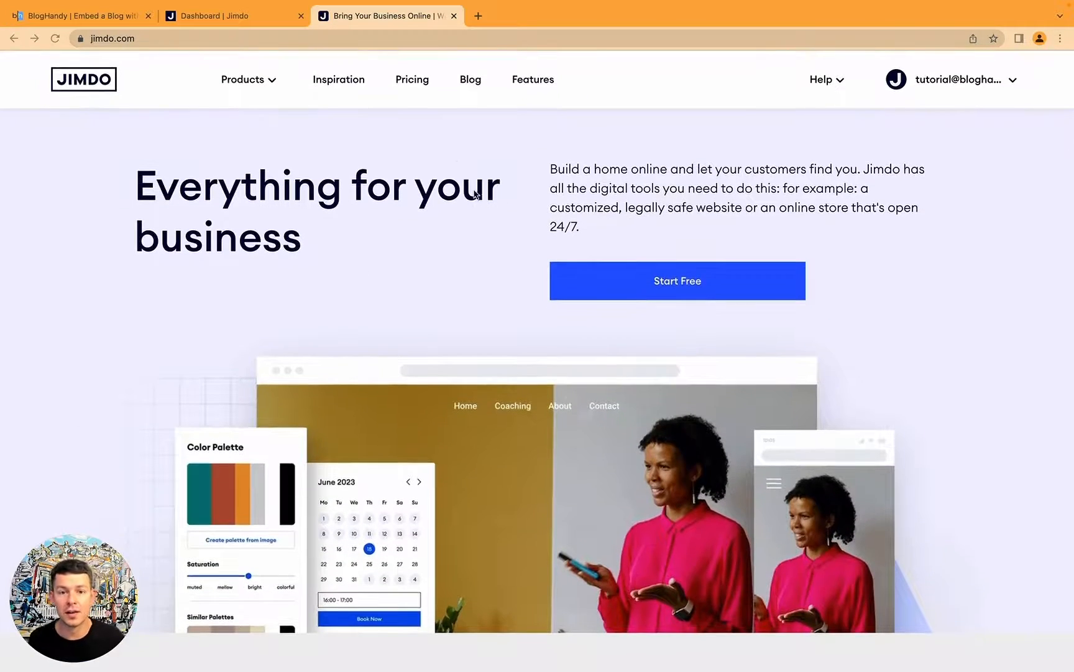
{"action": "left_click", "coordinate": [233, 14]}
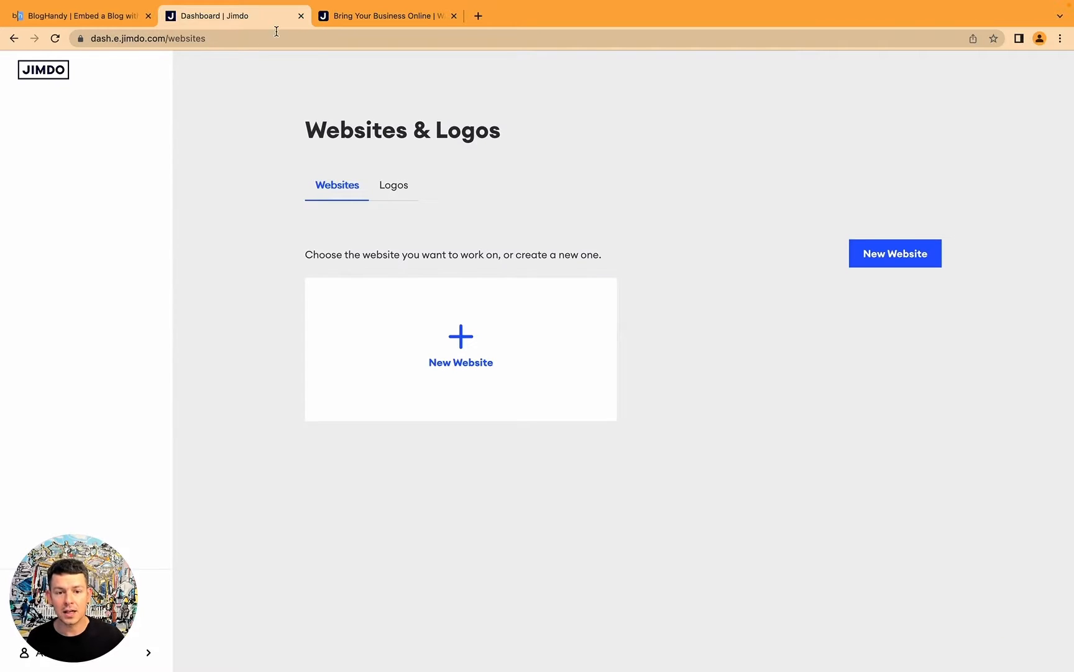
{"action": "mouse_move", "coordinate": [461, 341]}
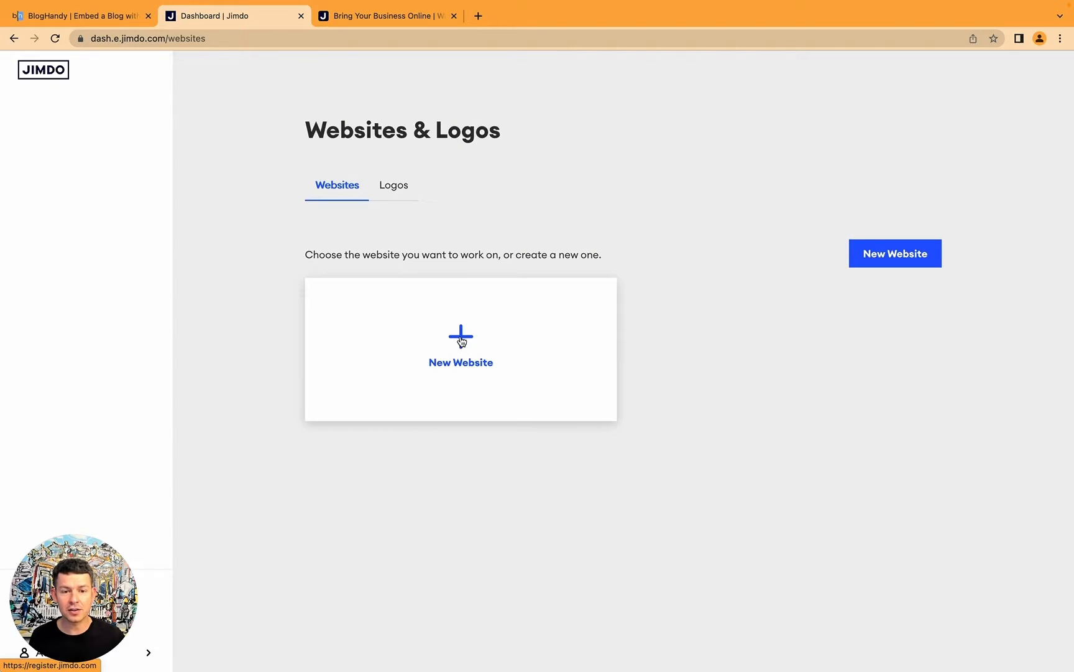
{"action": "left_click", "coordinate": [460, 348]}
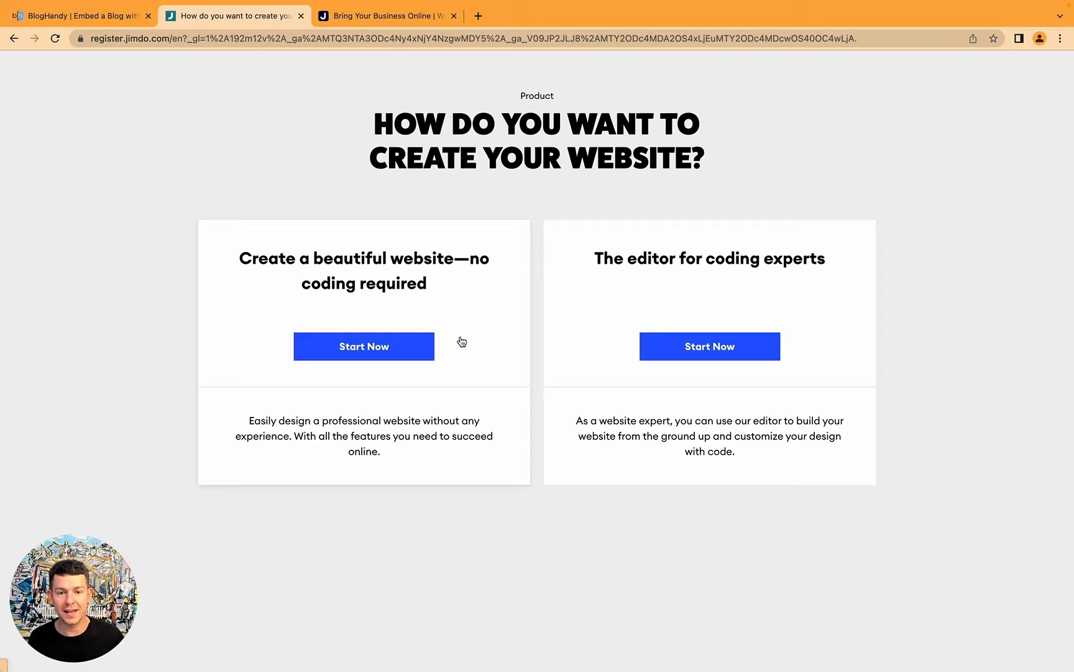
{"action": "mouse_move", "coordinate": [233, 362]}
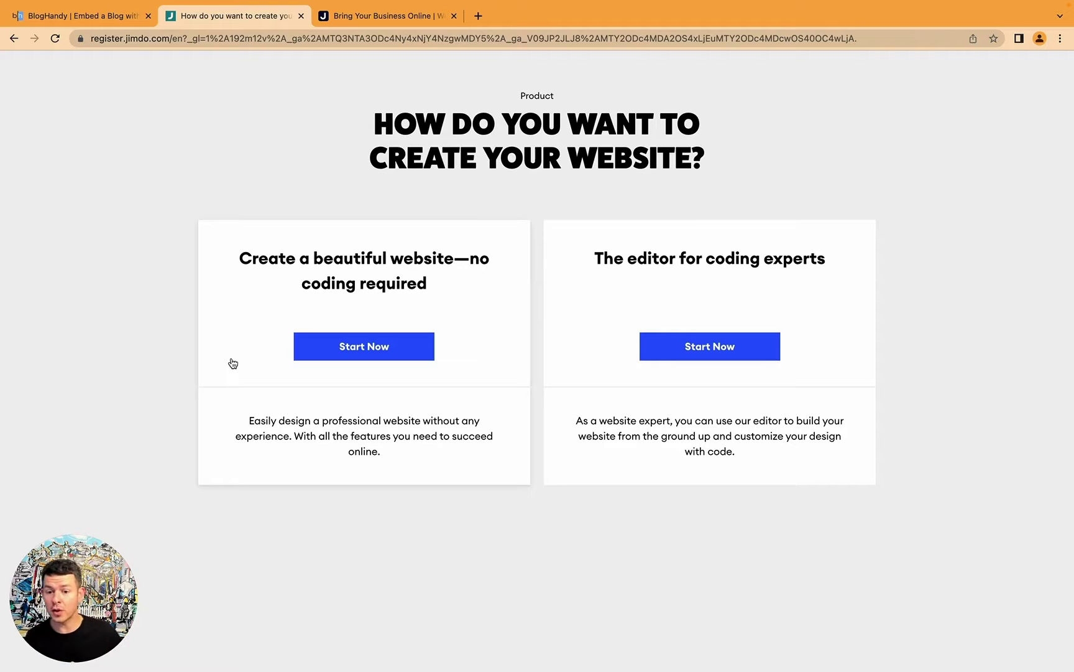
{"action": "left_click", "coordinate": [365, 346]}
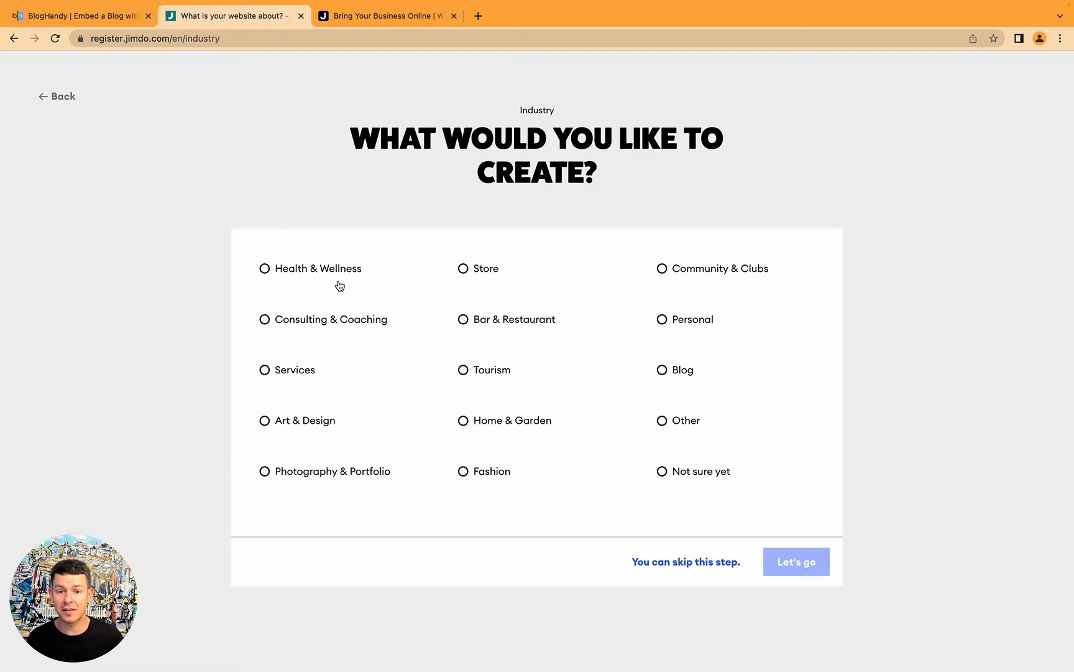
- Choose Health & Wellness as the topic, the Barcelona template and the free plan
{"action": "left_click", "coordinate": [265, 268]}
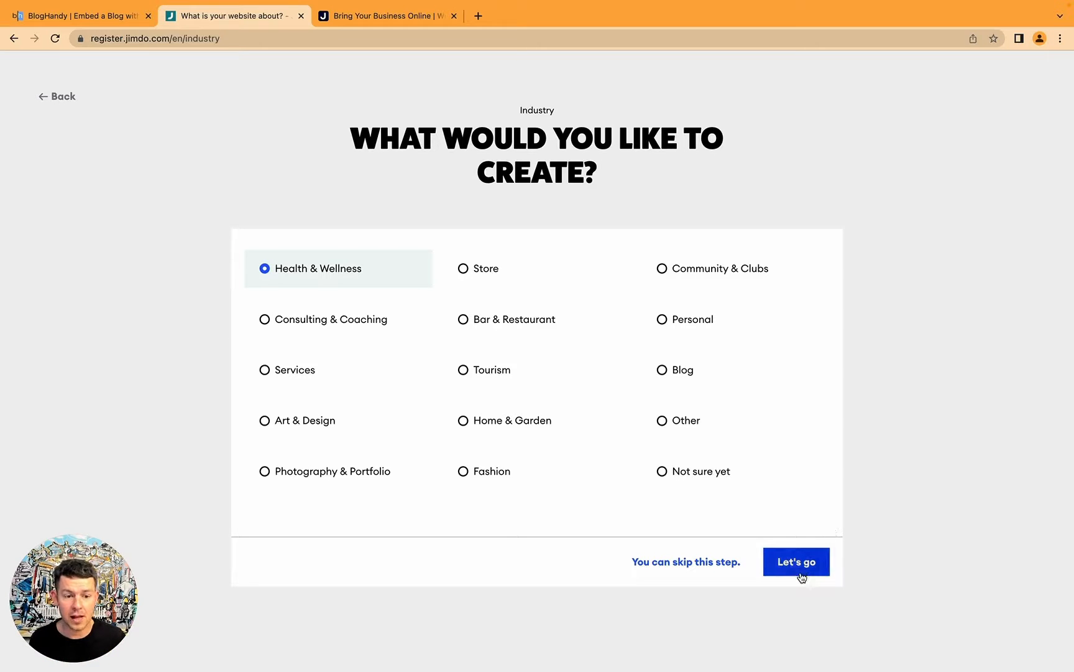
{"action": "left_click", "coordinate": [796, 560]}
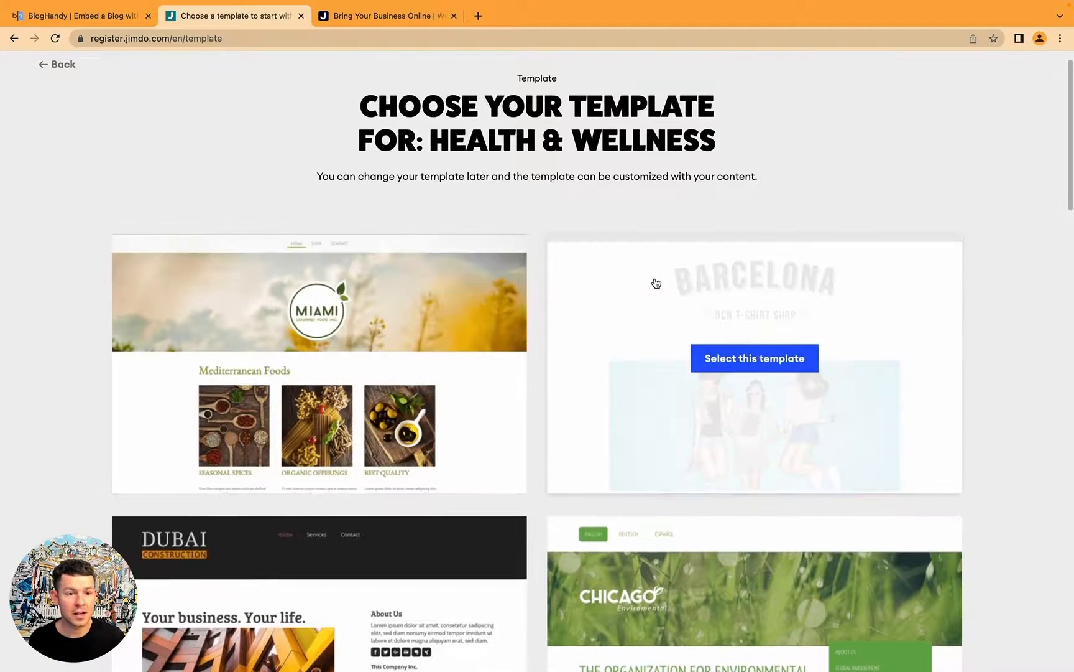
{"action": "mouse_move", "coordinate": [726, 363]}
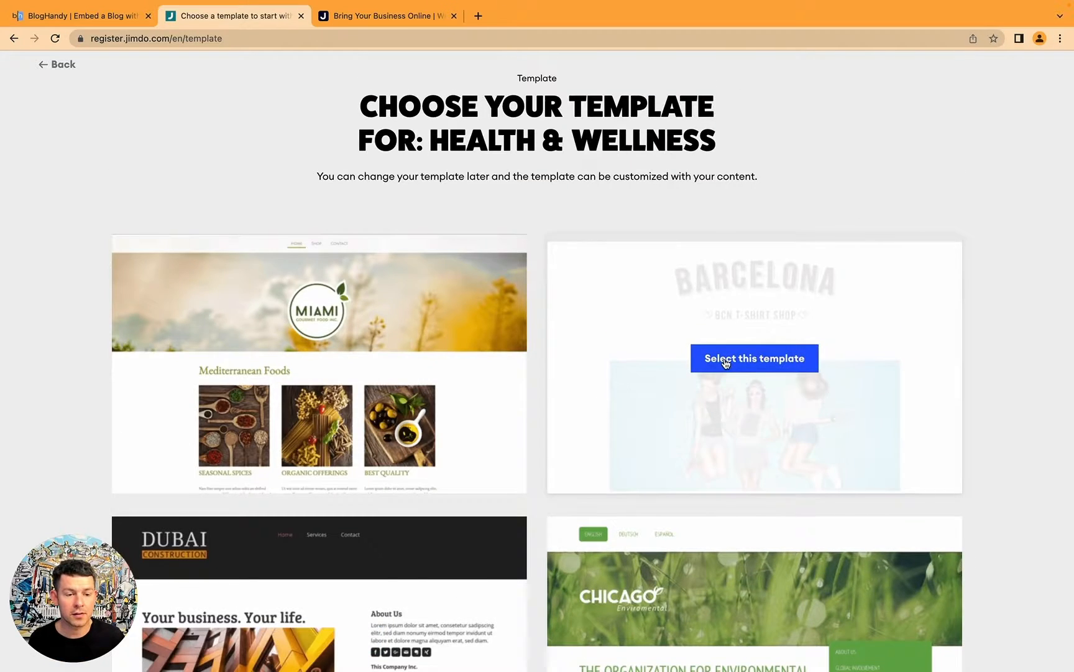
{"action": "left_click", "coordinate": [754, 358]}
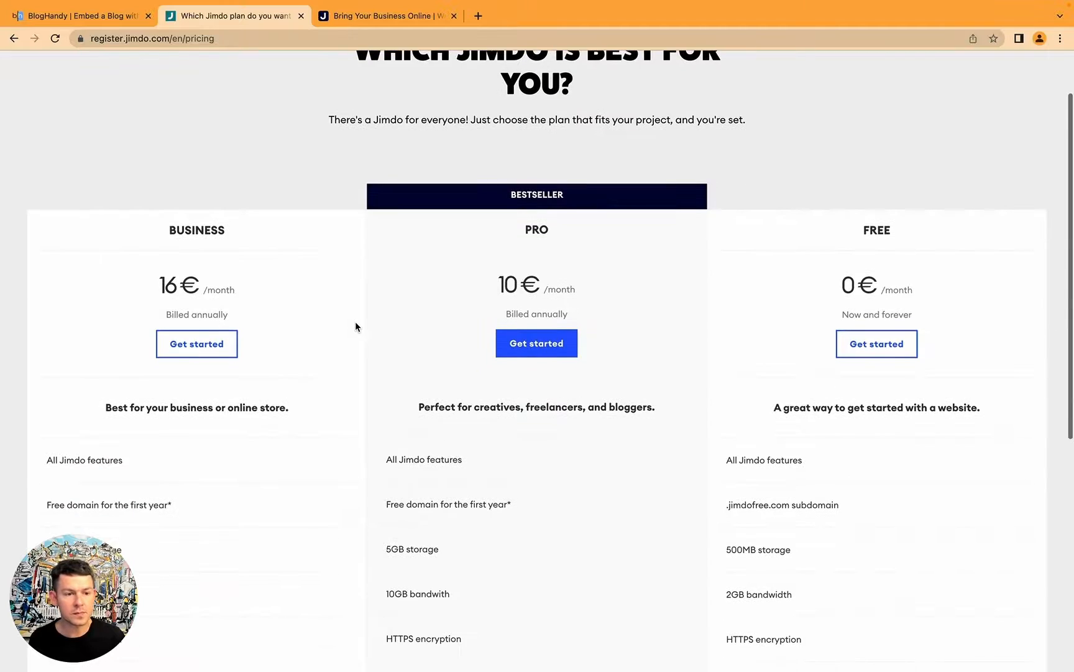
{"action": "scroll", "scroll_direction": "down", "scroll_amount": 3}
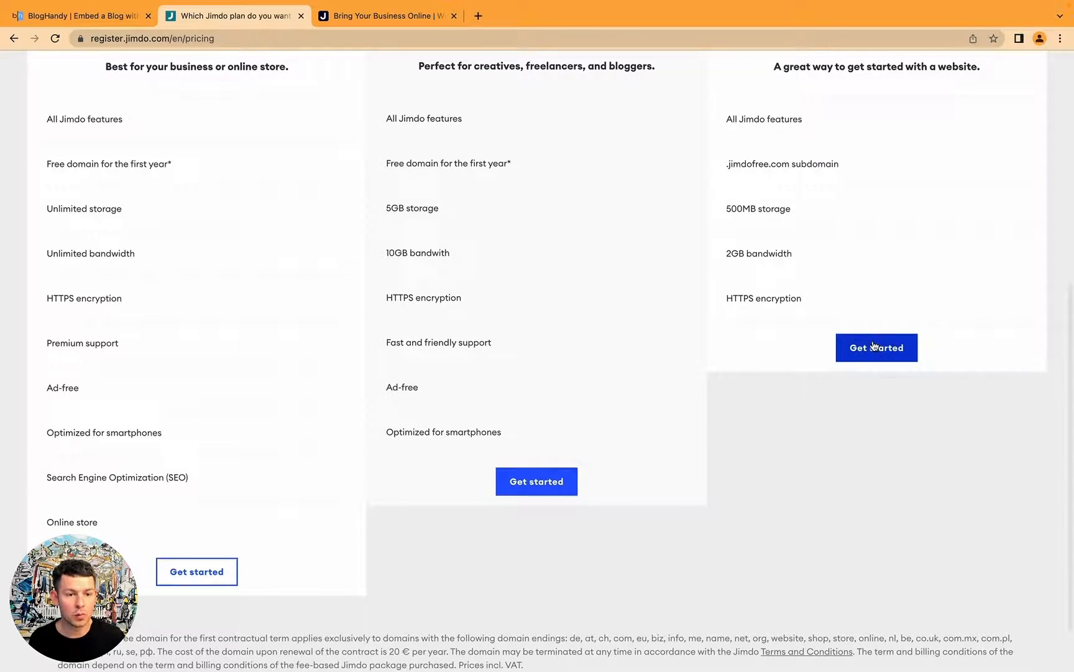
{"action": "left_click", "coordinate": [875, 347]}
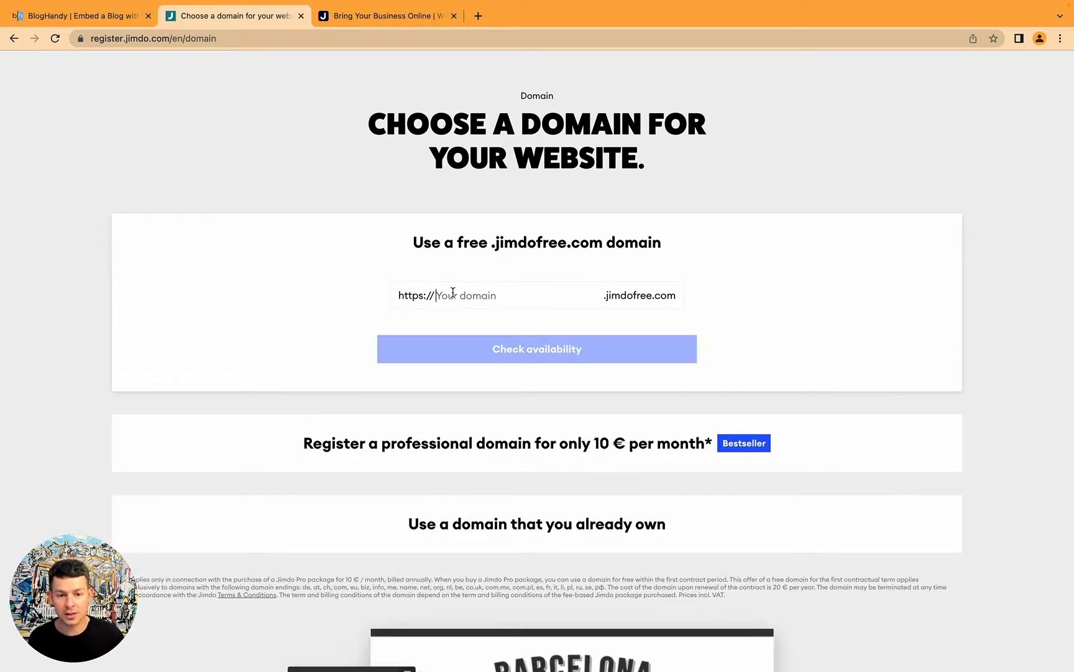
- Check availability of the bloghandytutorial.jimdofree.com address and create the free website
{"action": "type", "text": "bloghandytutorial"}
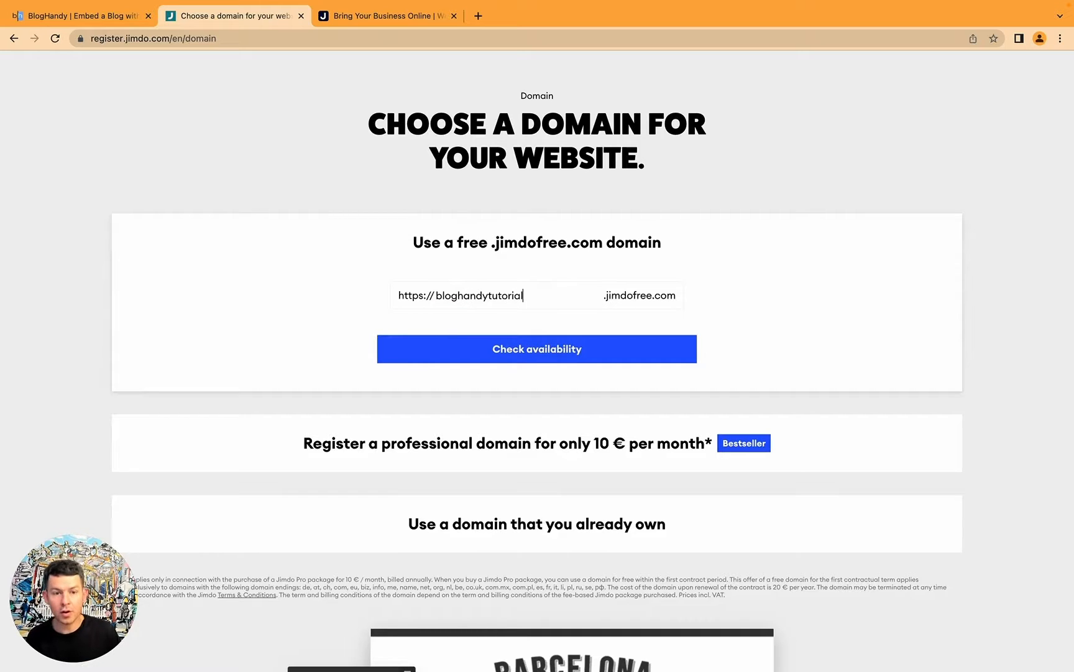
{"action": "left_click", "coordinate": [536, 349]}
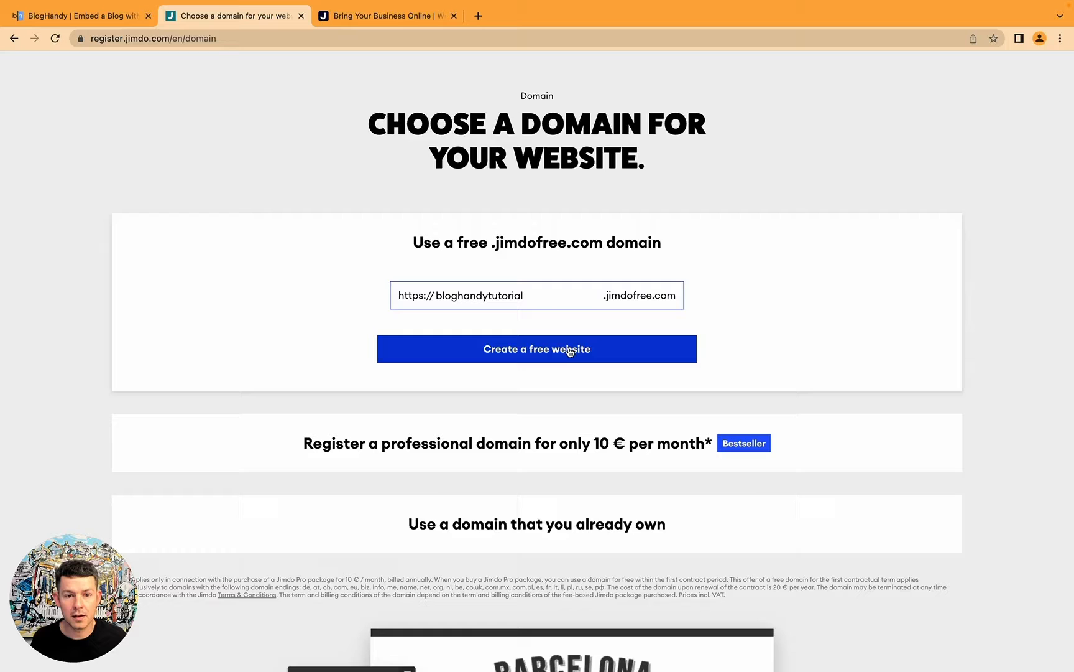
{"action": "mouse_move", "coordinate": [836, 346]}
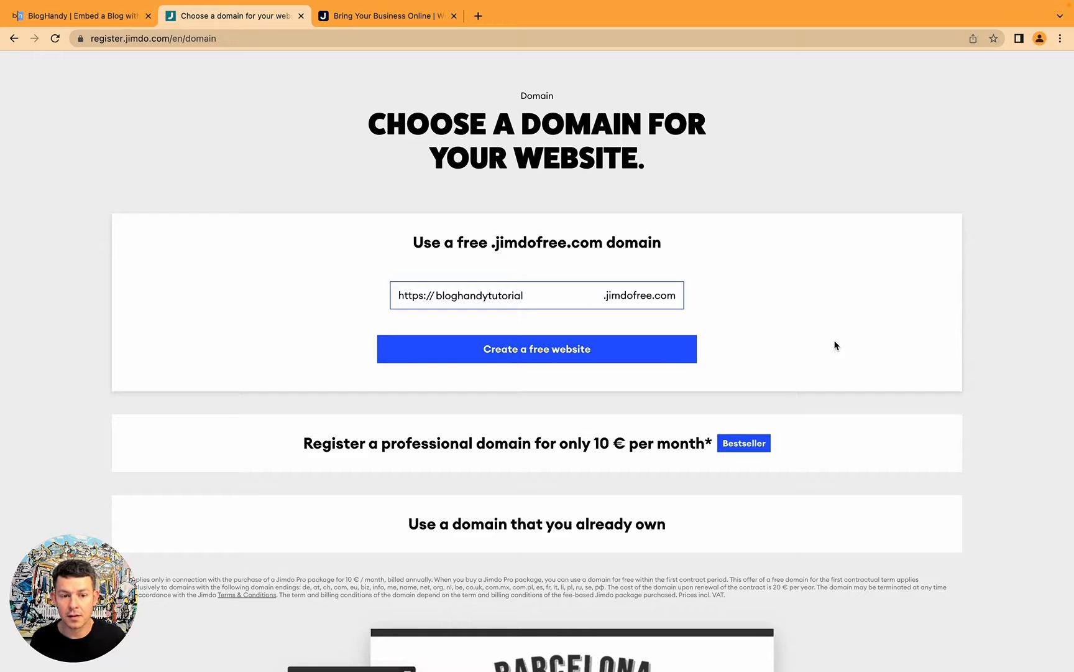
{"action": "left_click", "coordinate": [536, 348]}
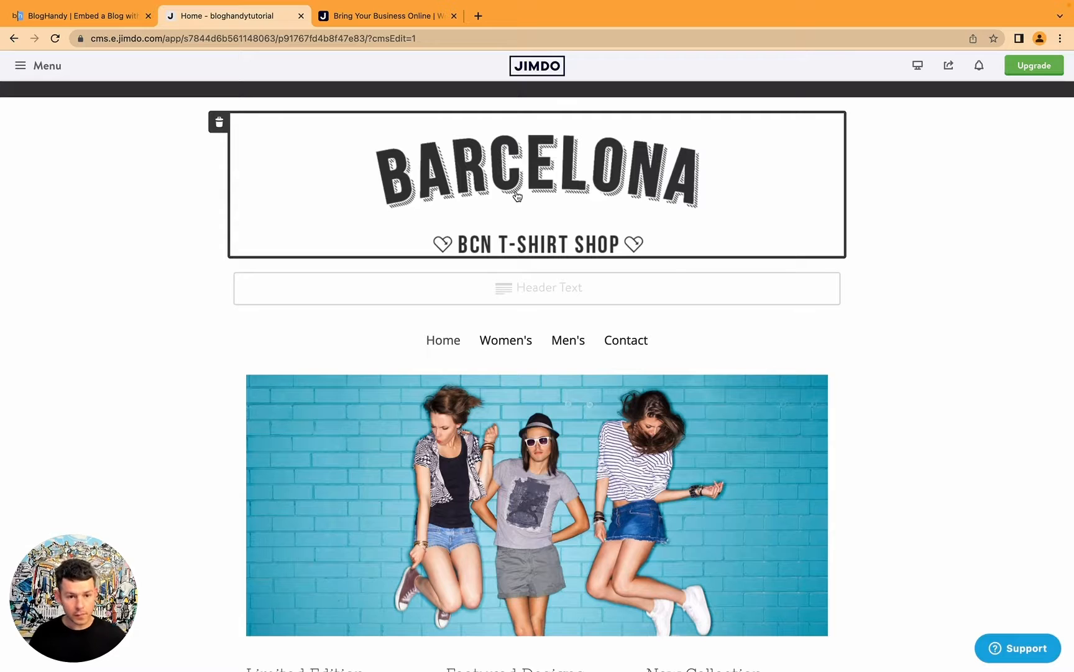
{"action": "mouse_move", "coordinate": [568, 246]}
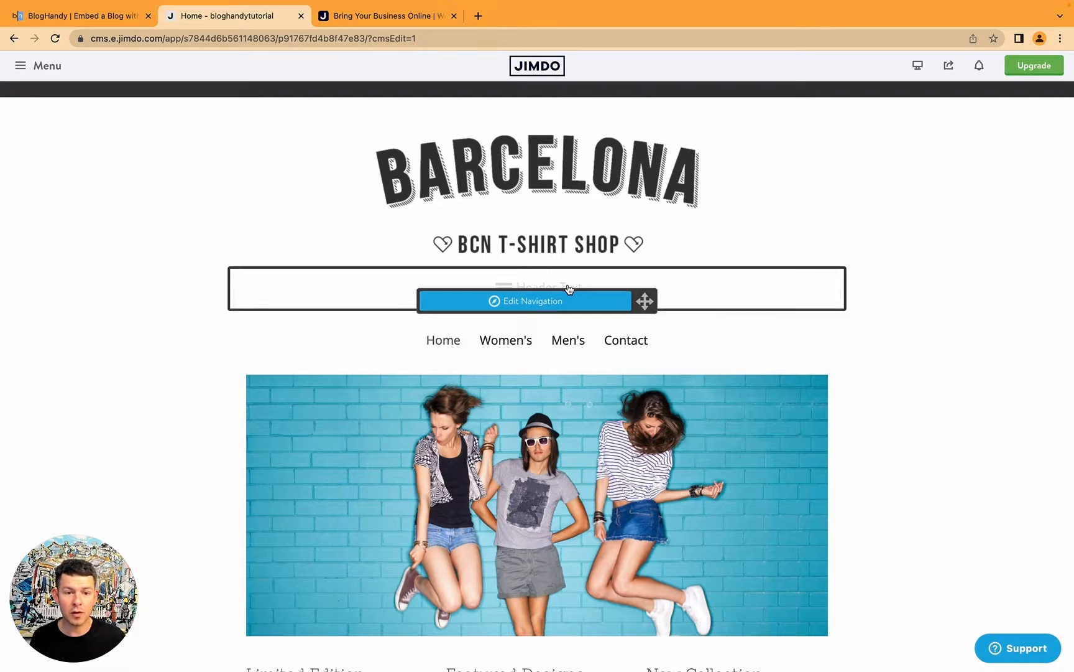
- Add a navigation page named 'My Blog', save it and navigate to it
{"action": "left_click", "coordinate": [525, 301]}
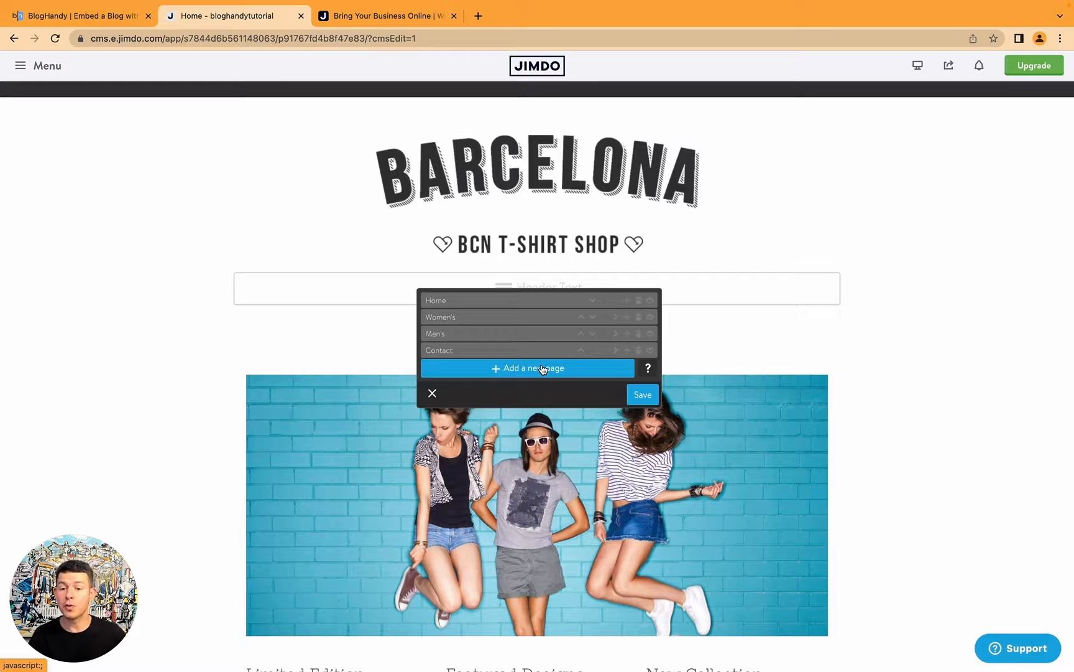
{"action": "left_click", "coordinate": [527, 368]}
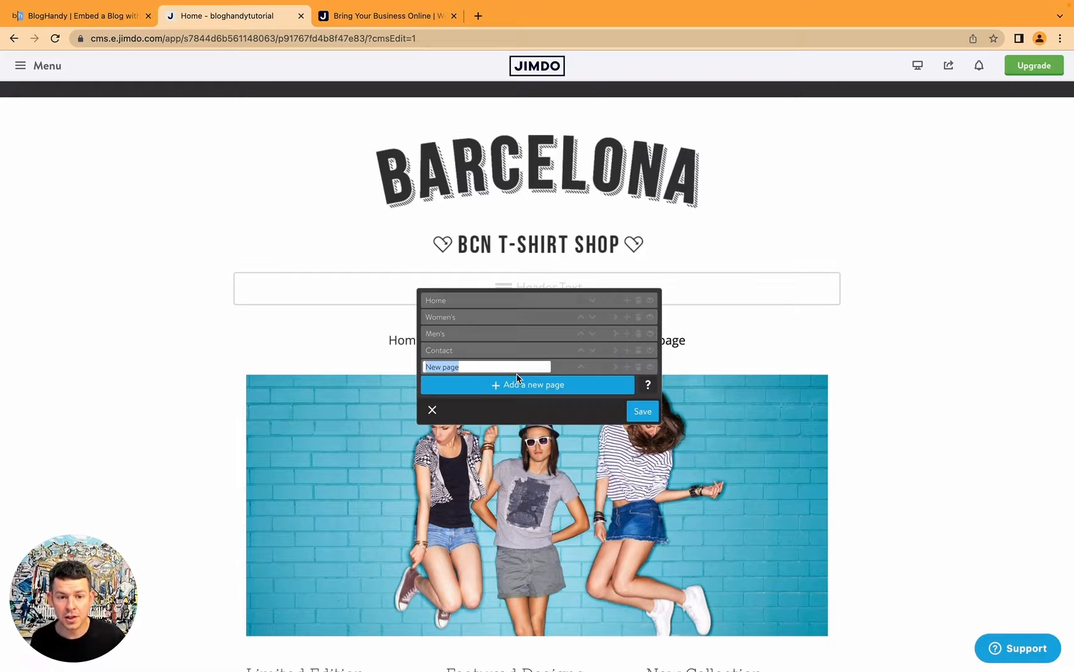
{"action": "type", "text": "My Blog"}
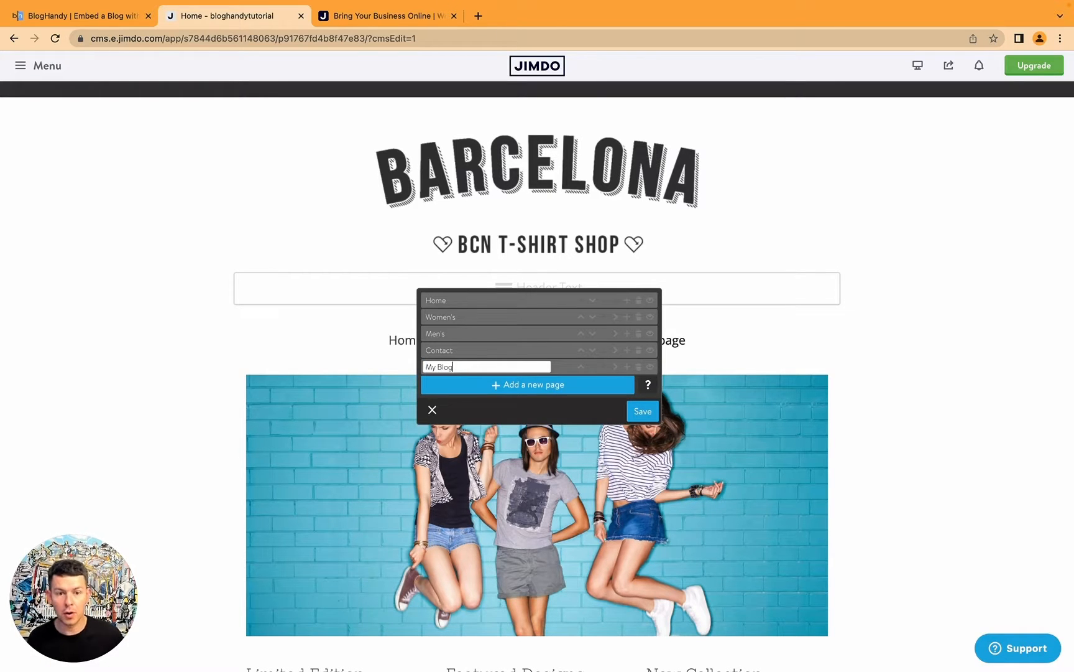
{"action": "mouse_move", "coordinate": [614, 408]}
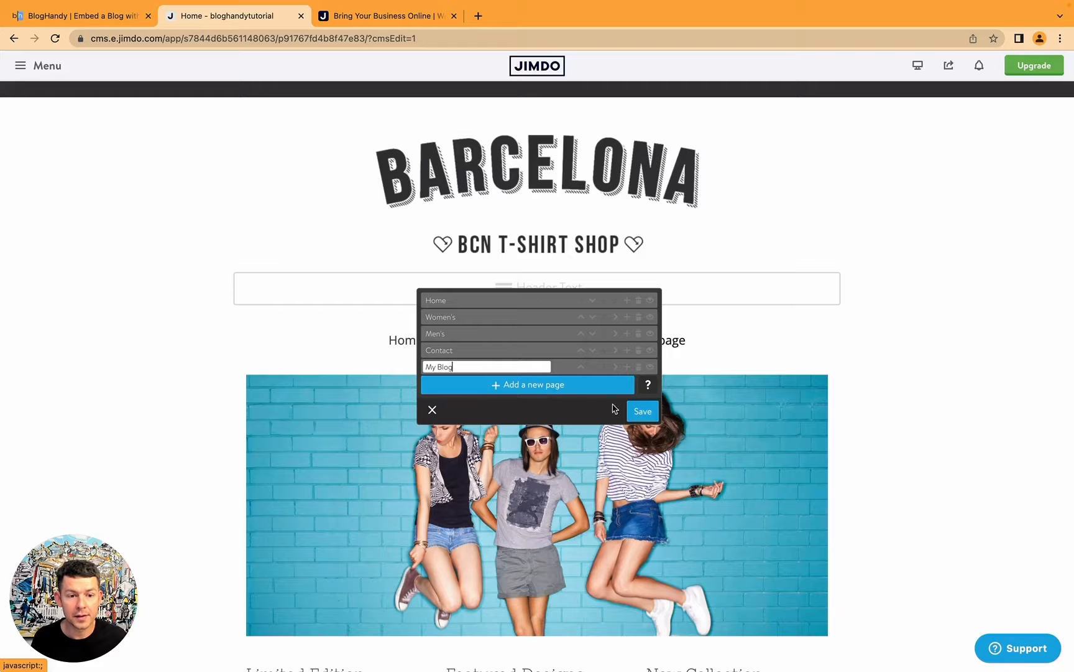
{"action": "left_click", "coordinate": [640, 412]}
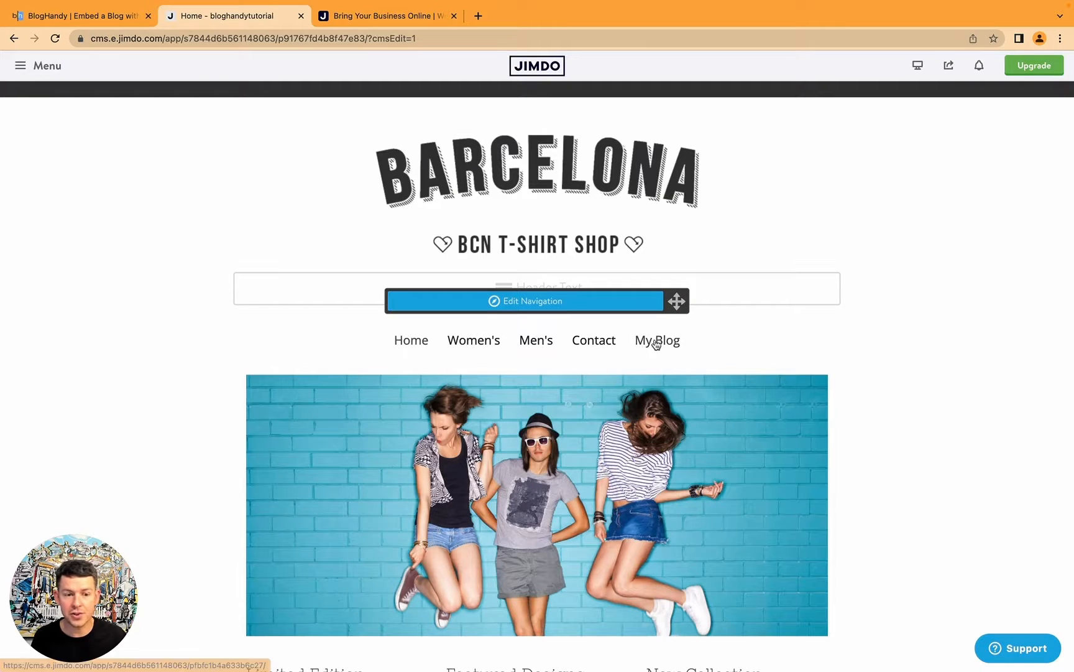
{"action": "left_click", "coordinate": [656, 340]}
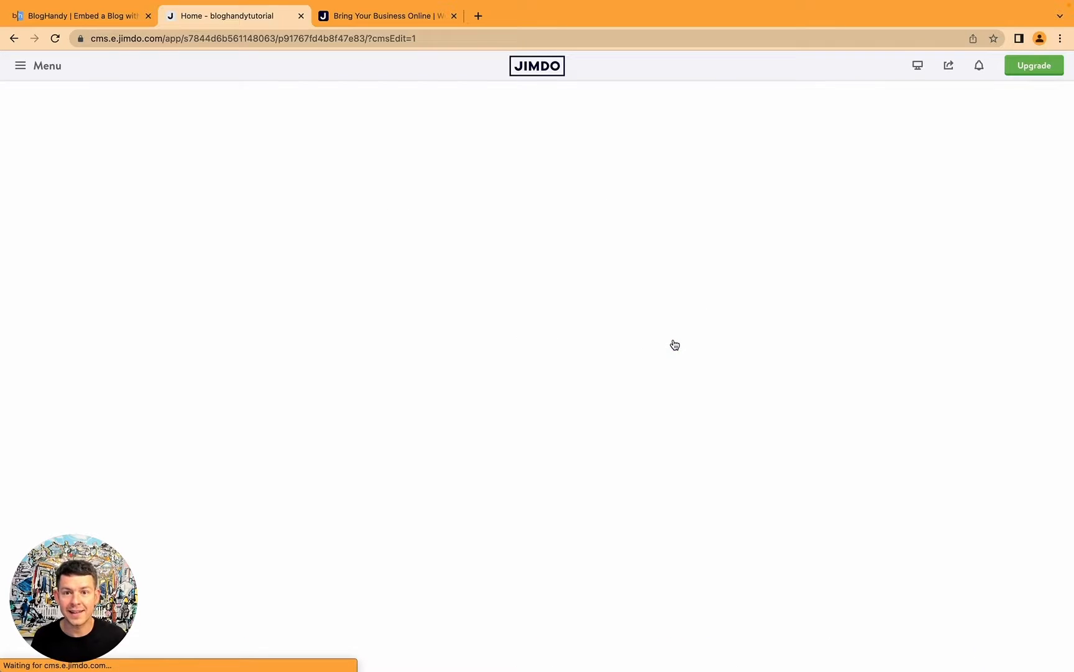
- Insert a Widget / HTML element with an empty code box on My Blog, then go to BlogHandy for the code
{"action": "left_click", "coordinate": [655, 339]}
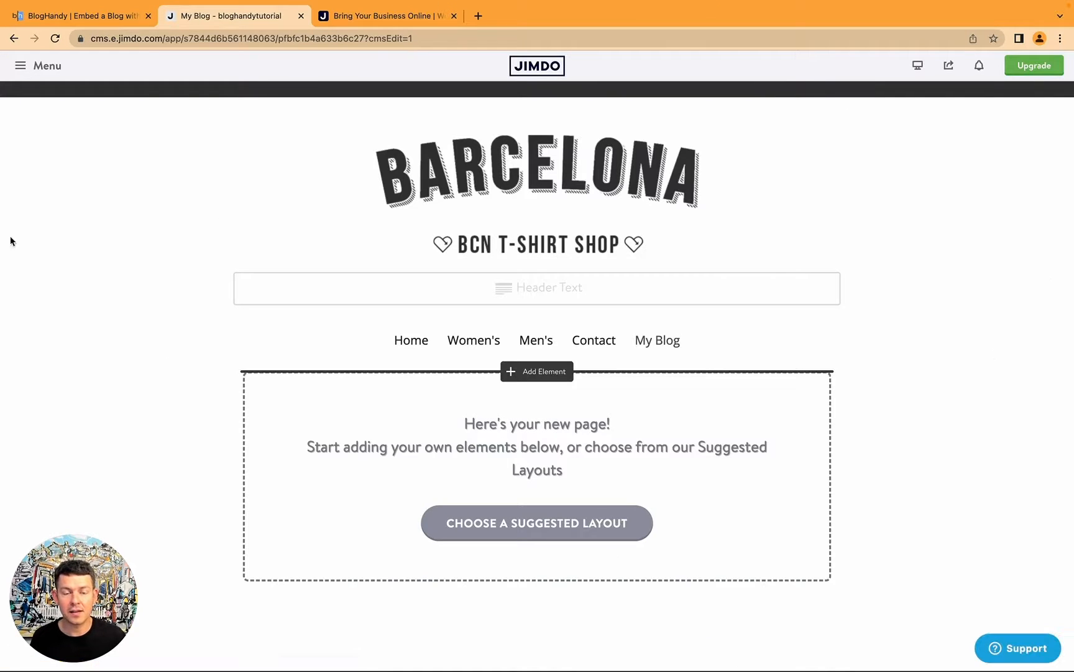
{"action": "mouse_move", "coordinate": [49, 316]}
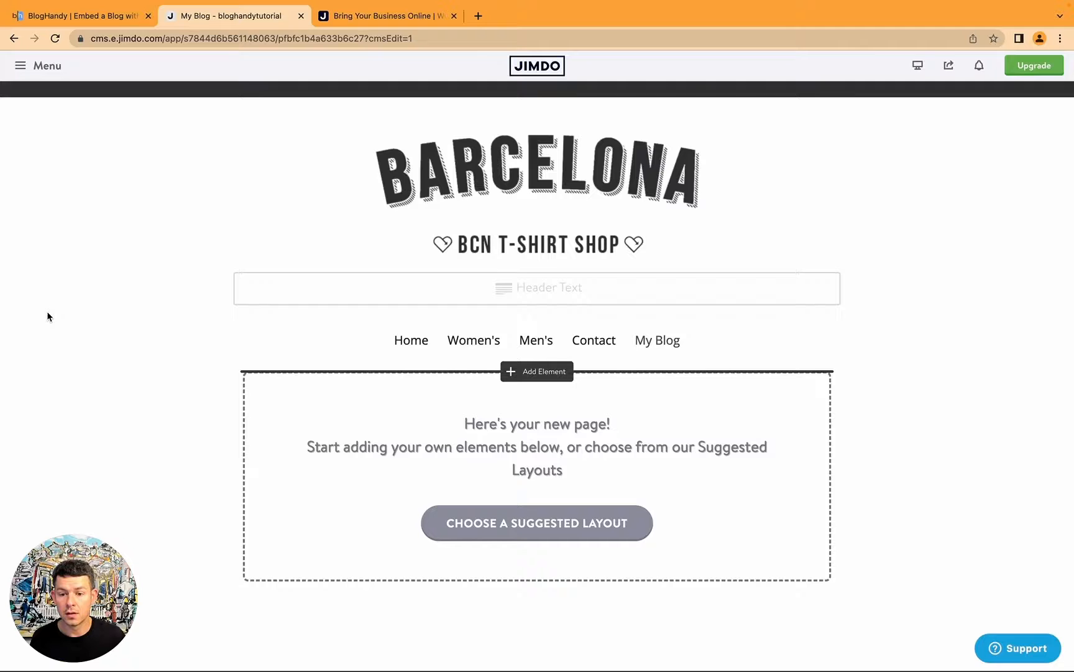
{"action": "left_click", "coordinate": [536, 287]}
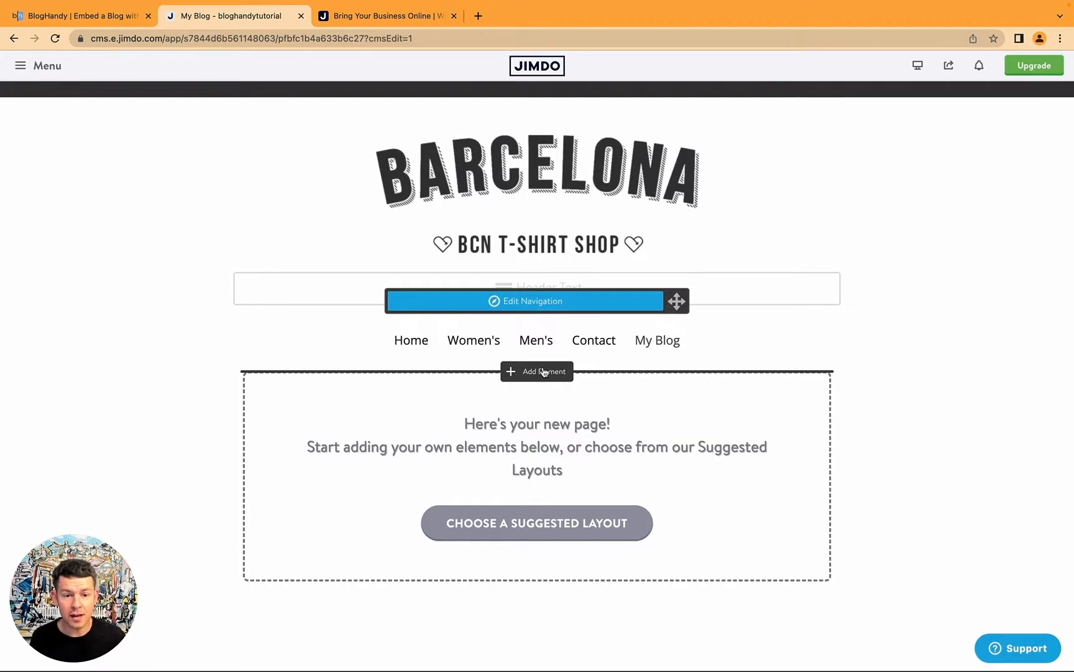
{"action": "left_click", "coordinate": [536, 371]}
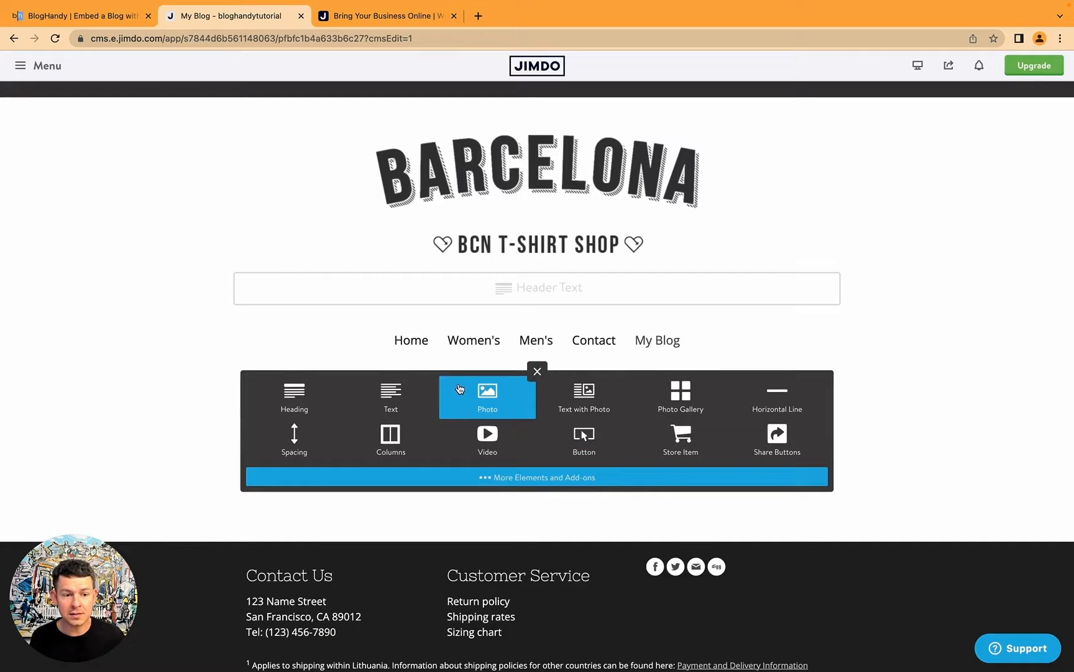
{"action": "mouse_move", "coordinate": [493, 475]}
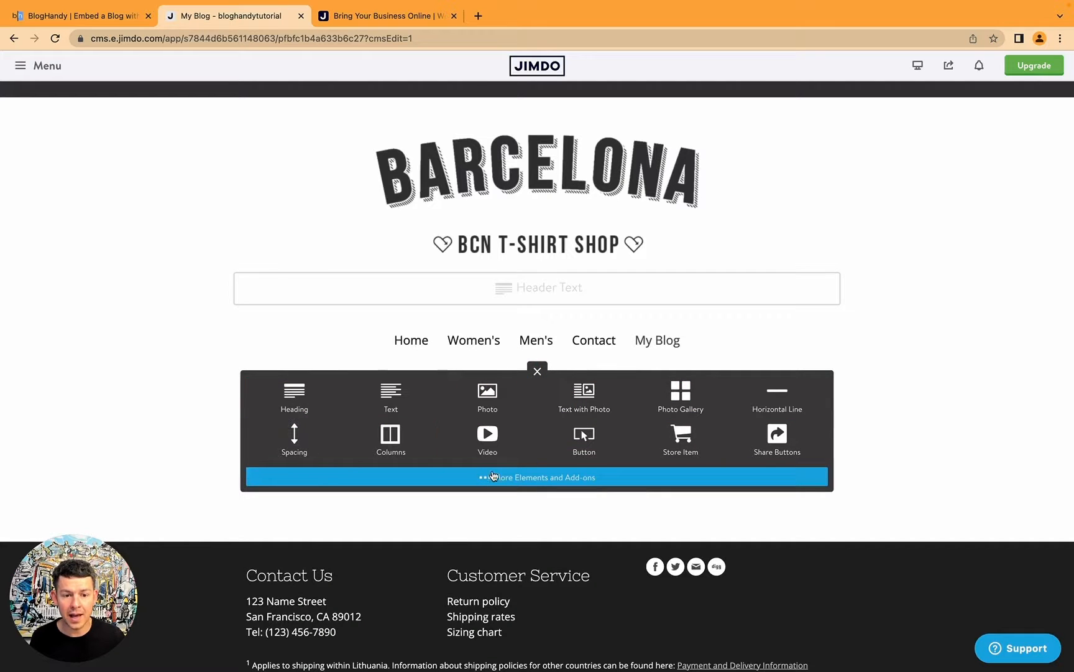
{"action": "mouse_move", "coordinate": [542, 477]}
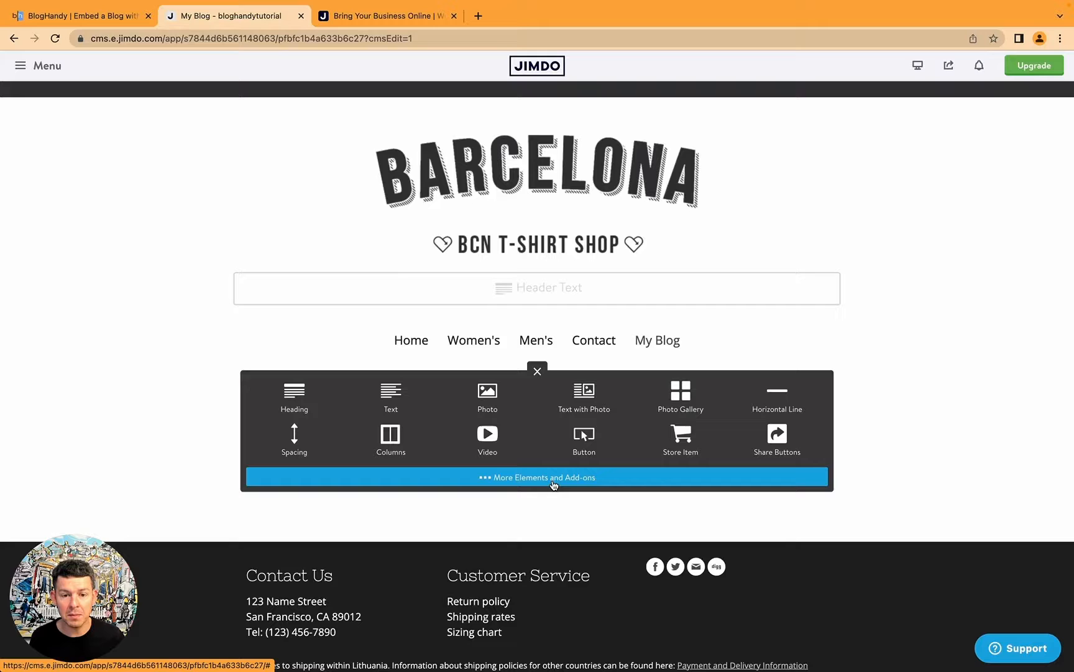
{"action": "left_click", "coordinate": [542, 478]}
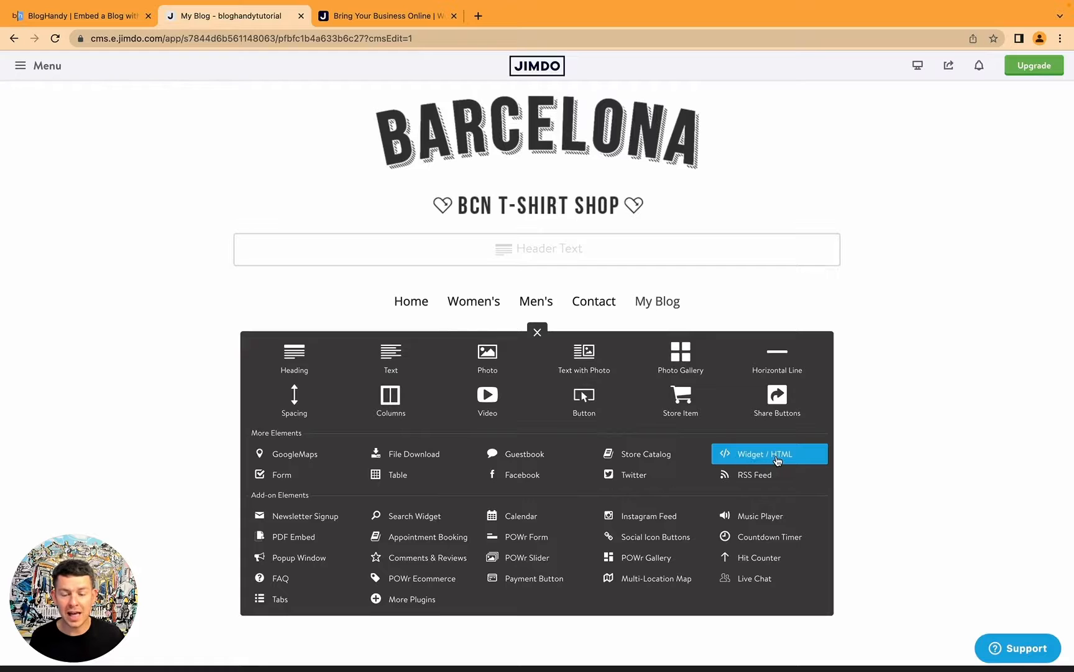
{"action": "left_click", "coordinate": [769, 453]}
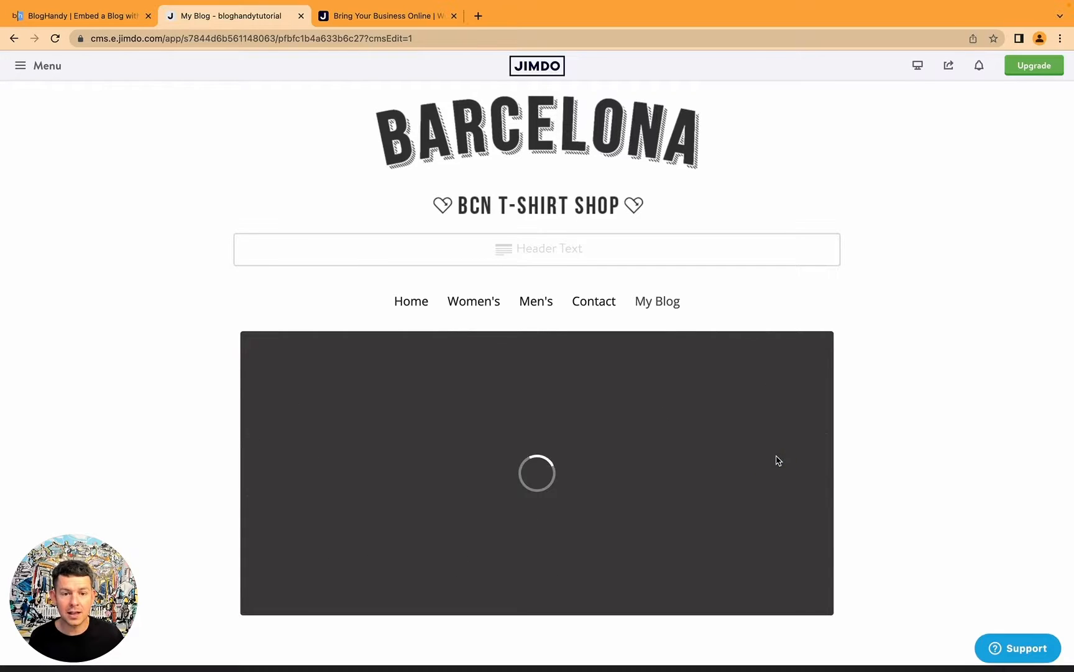
{"action": "left_click", "coordinate": [536, 473]}
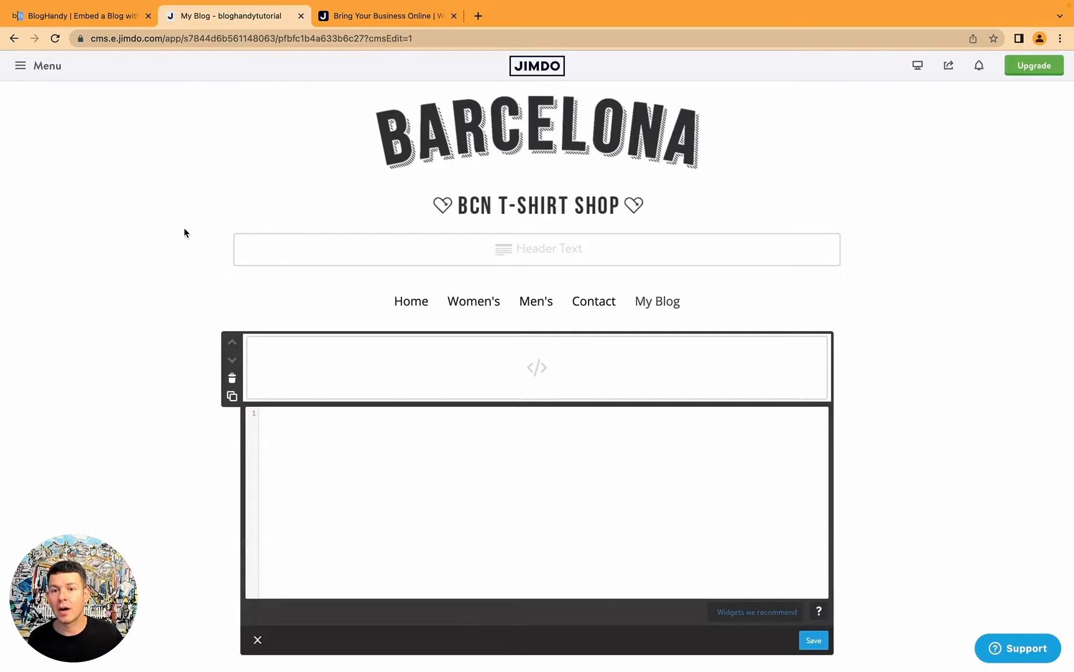
{"action": "left_click", "coordinate": [78, 15]}
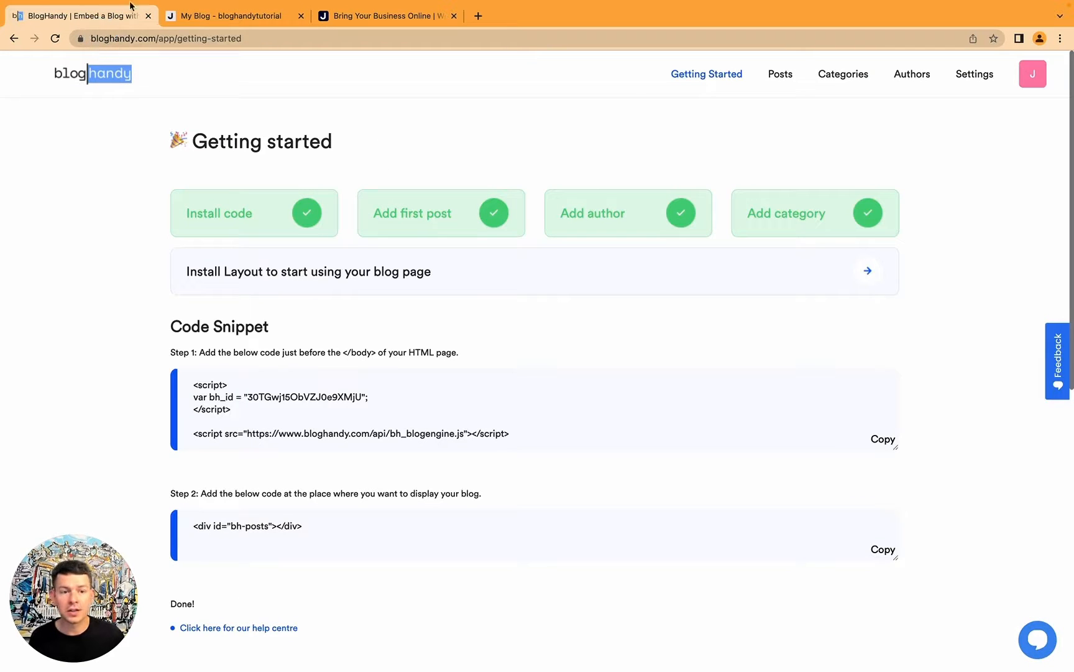
{"action": "mouse_move", "coordinate": [655, 90]}
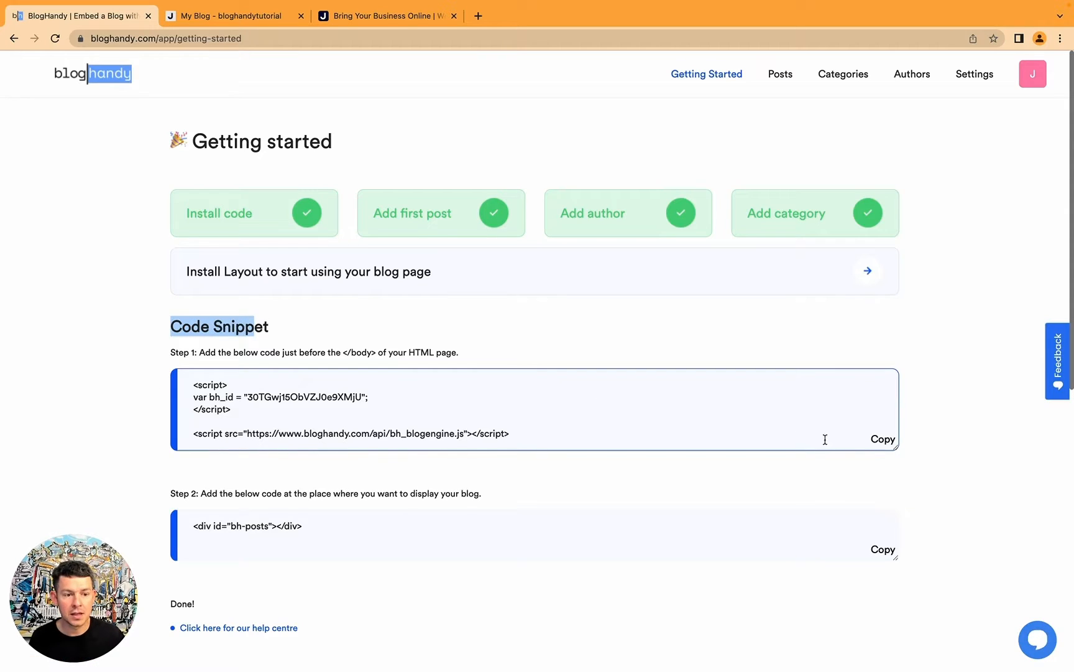
- Copy BlogHandy's Step 1 installation script and Step 2 blog display snippet for the Jimdo widget
{"action": "left_click", "coordinate": [883, 439]}
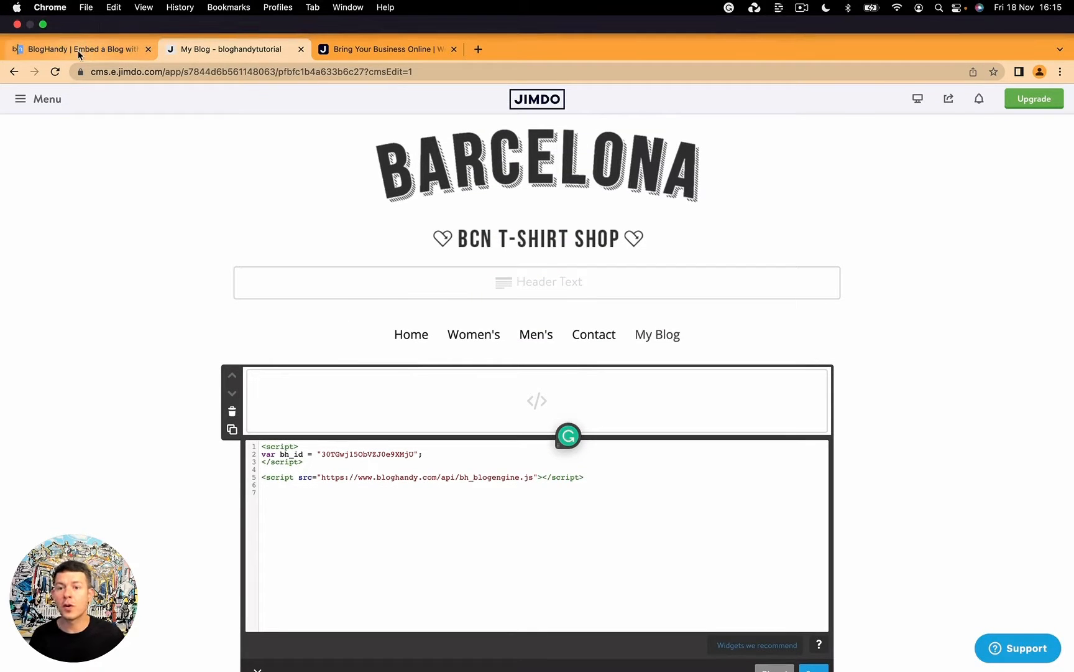
{"action": "left_click", "coordinate": [78, 48]}
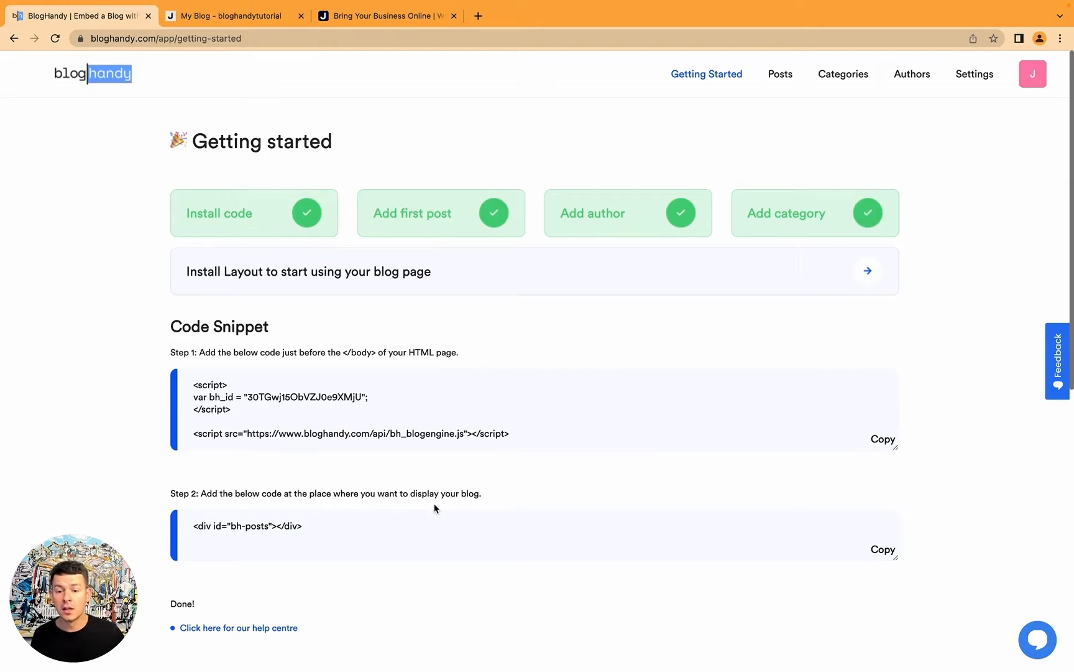
{"action": "left_click", "coordinate": [882, 548]}
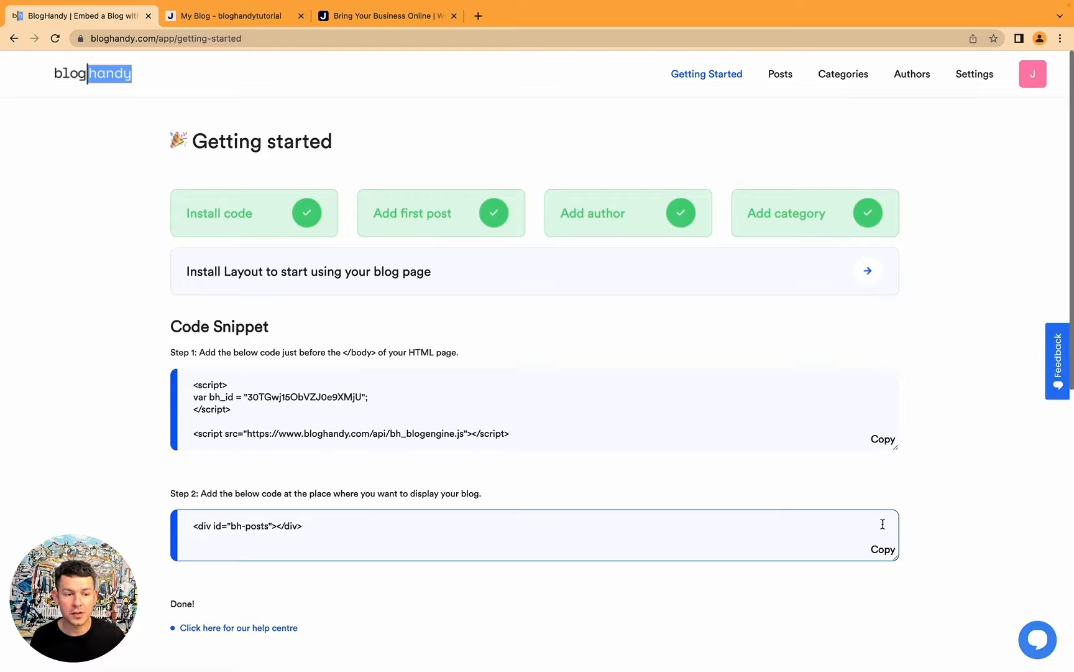
{"action": "left_click", "coordinate": [230, 16]}
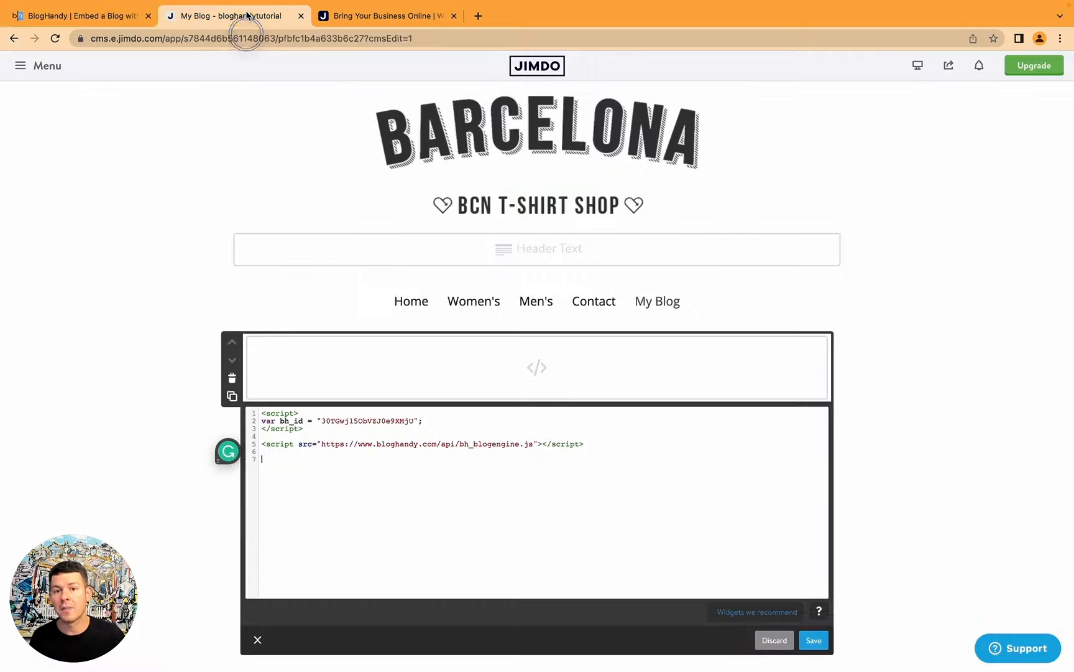
{"action": "mouse_move", "coordinate": [536, 262]}
{"action": "type", "text": "<div id=\"bh-posts\"></div>"}
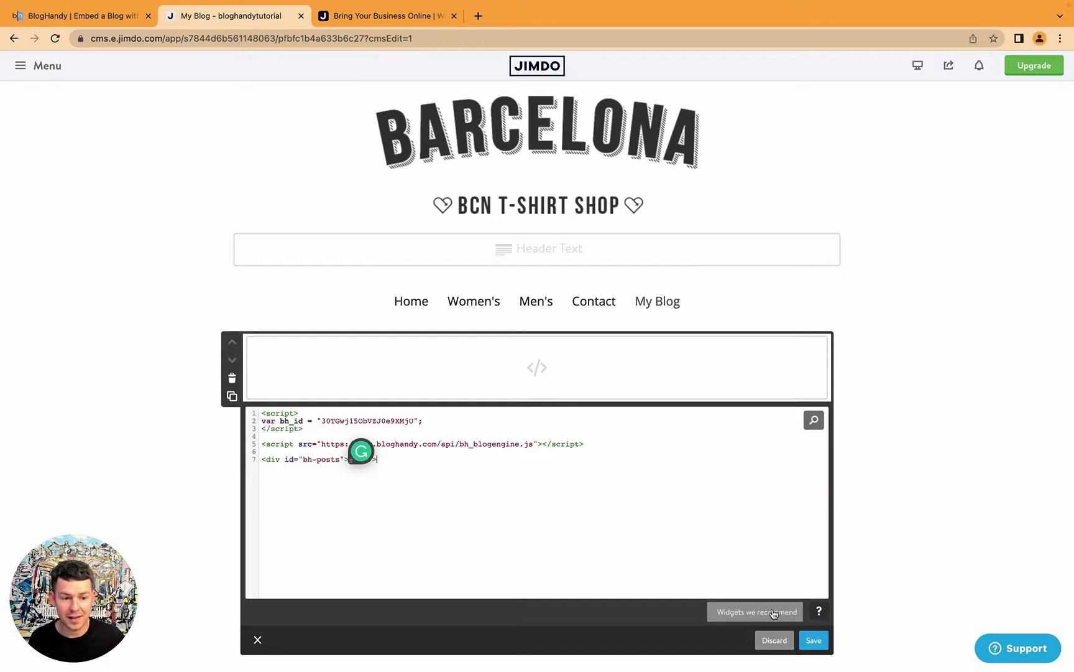
- Save the widget with both snippets and check that the blog posts render on My Blog
{"action": "left_click", "coordinate": [813, 641]}
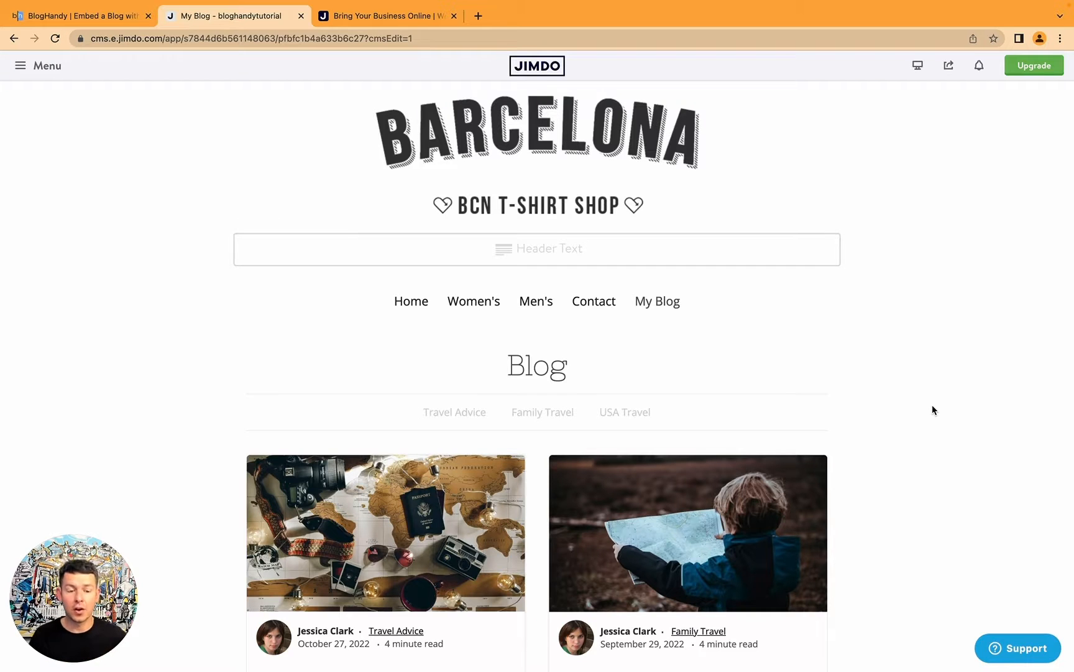
{"action": "scroll", "scroll_direction": "down", "scroll_amount": 3}
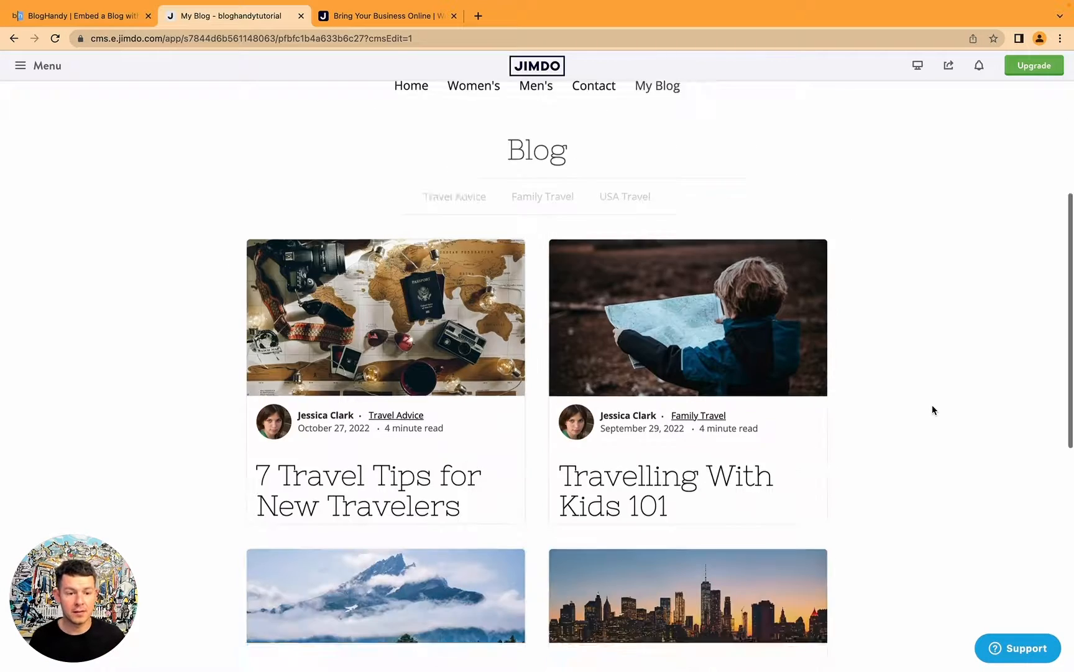
{"action": "scroll", "scroll_direction": "up", "scroll_amount": 3}
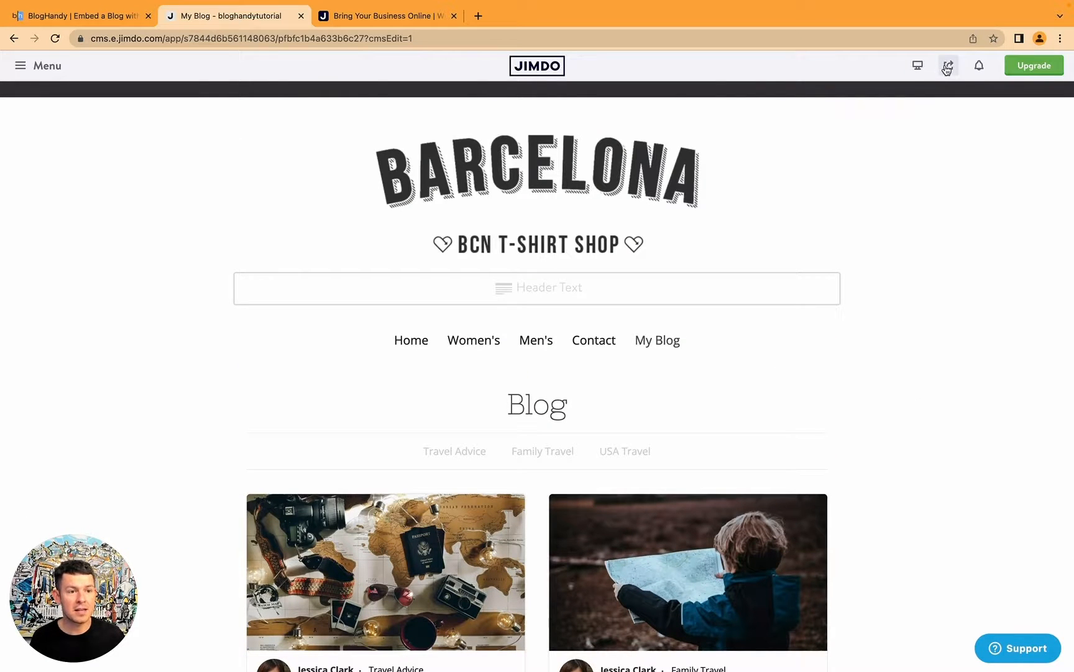
- Copy the site's public link from the Share menu and move to another browser tab
{"action": "left_click", "coordinate": [948, 65]}
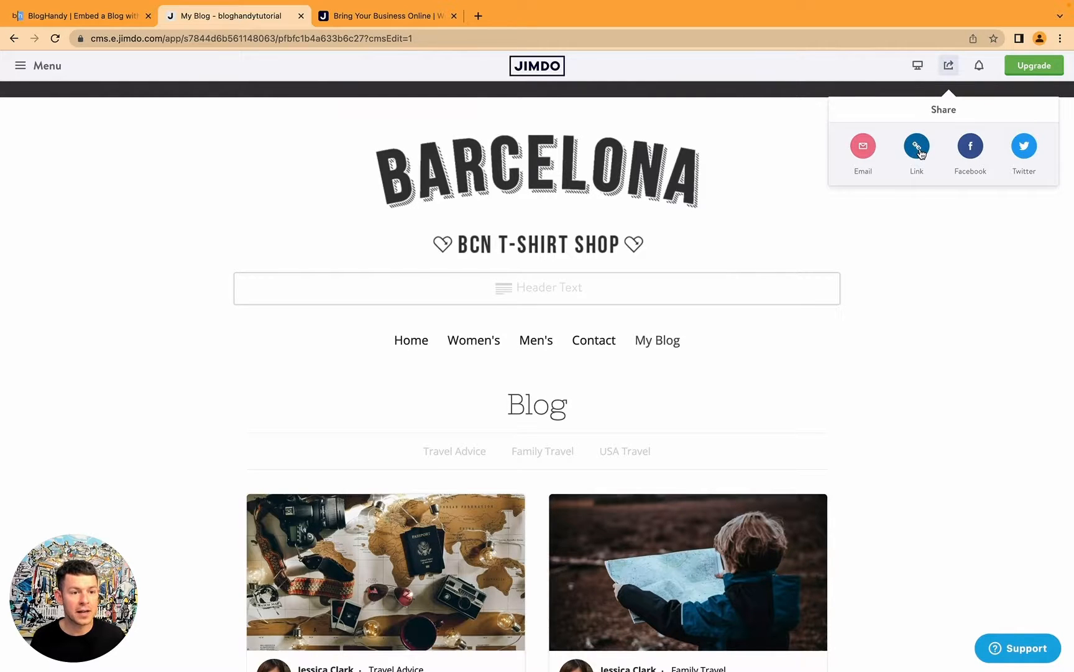
{"action": "left_click", "coordinate": [917, 146]}
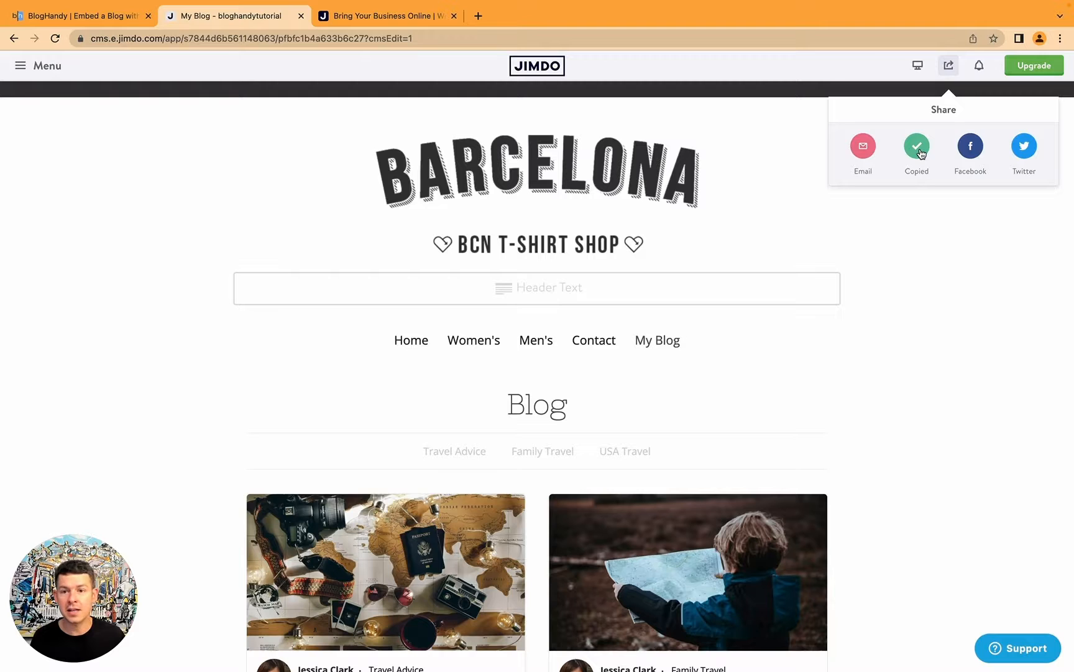
{"action": "left_click", "coordinate": [518, 181]}
{"action": "type", "text": "ç"}
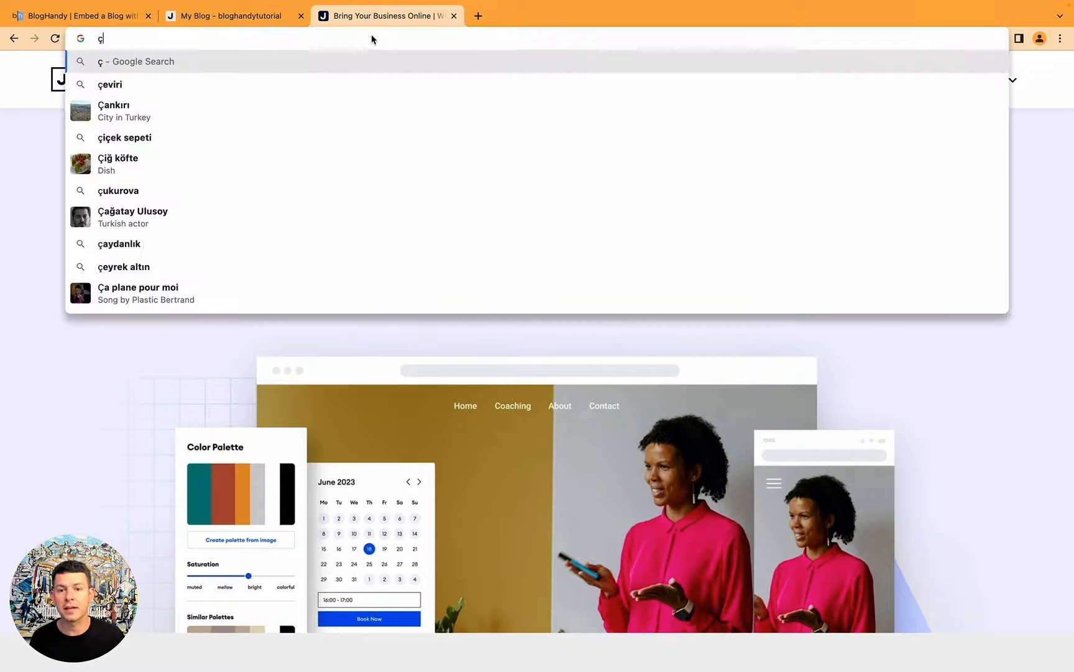
{"action": "type", "text": "https://bloghandytutorial.jimdofree.com/my-blog/"}
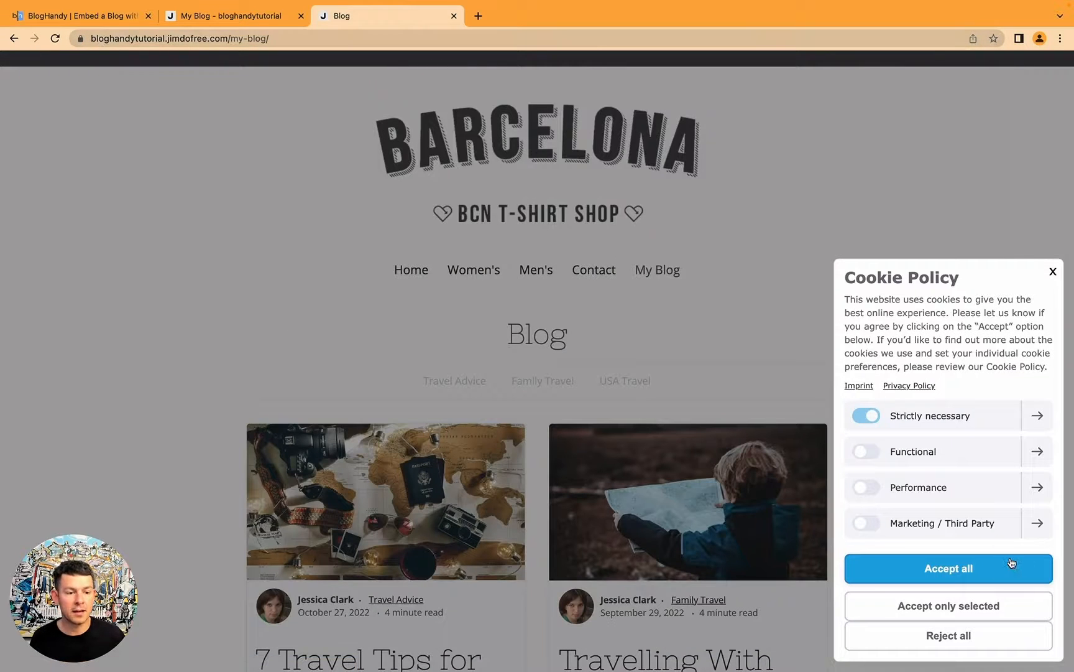
{"action": "left_click", "coordinate": [948, 567]}
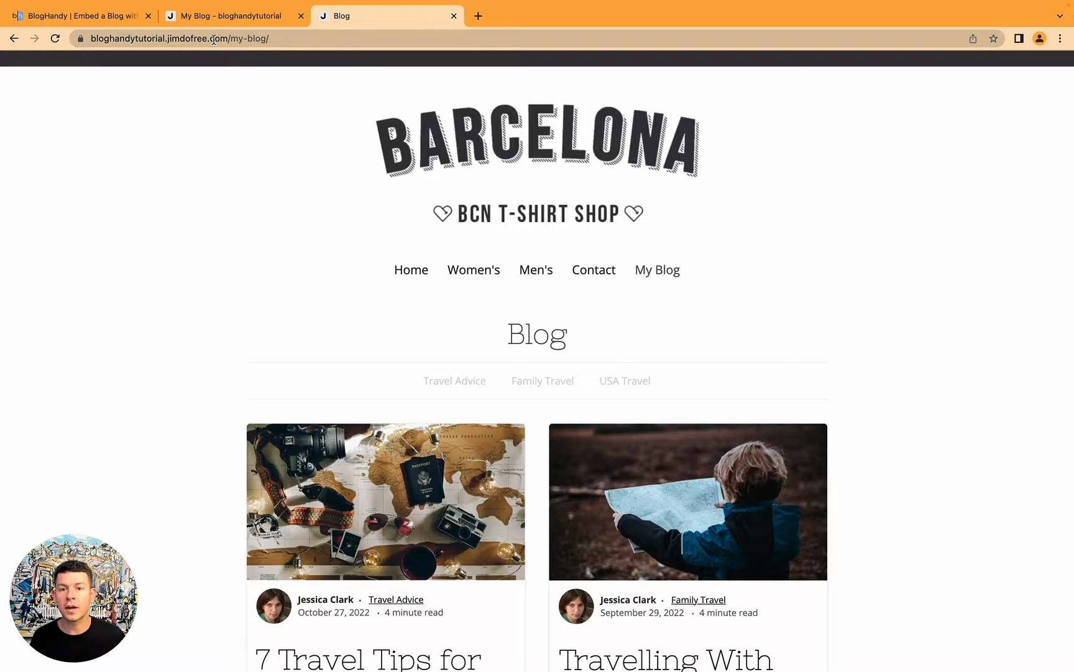
{"action": "left_click", "coordinate": [178, 39]}
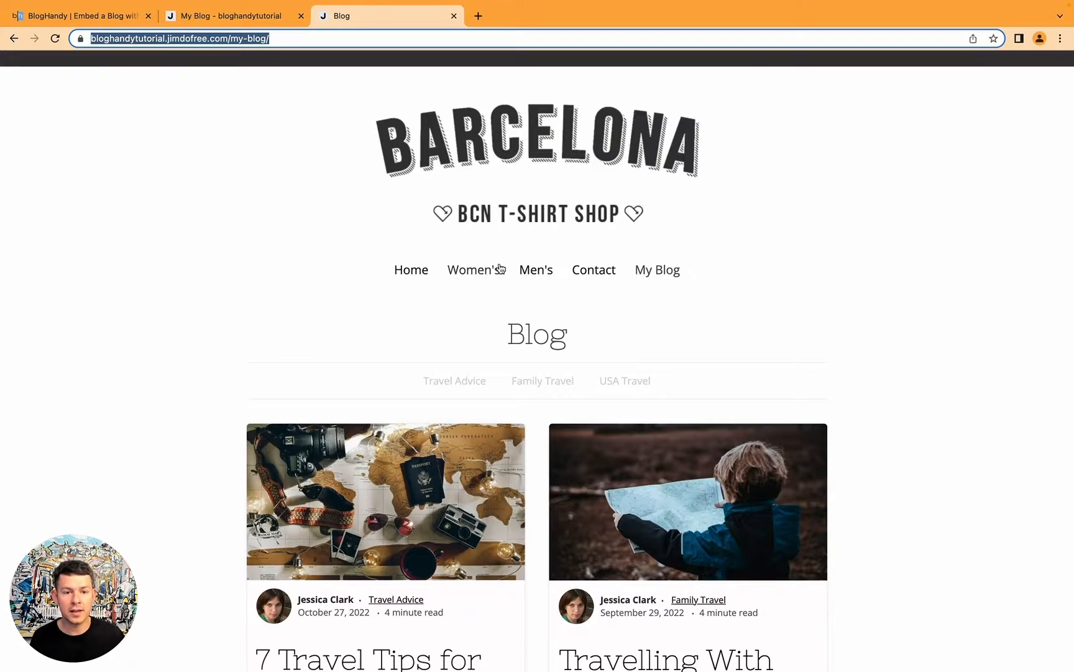
{"action": "left_click", "coordinate": [411, 270]}
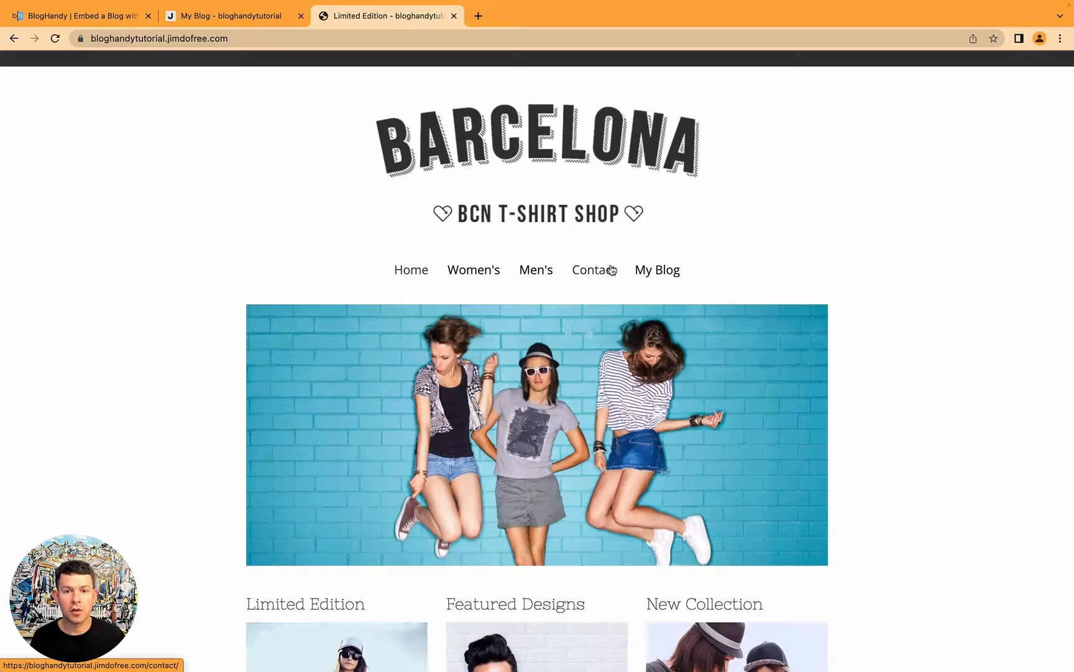
{"action": "left_click", "coordinate": [656, 270]}
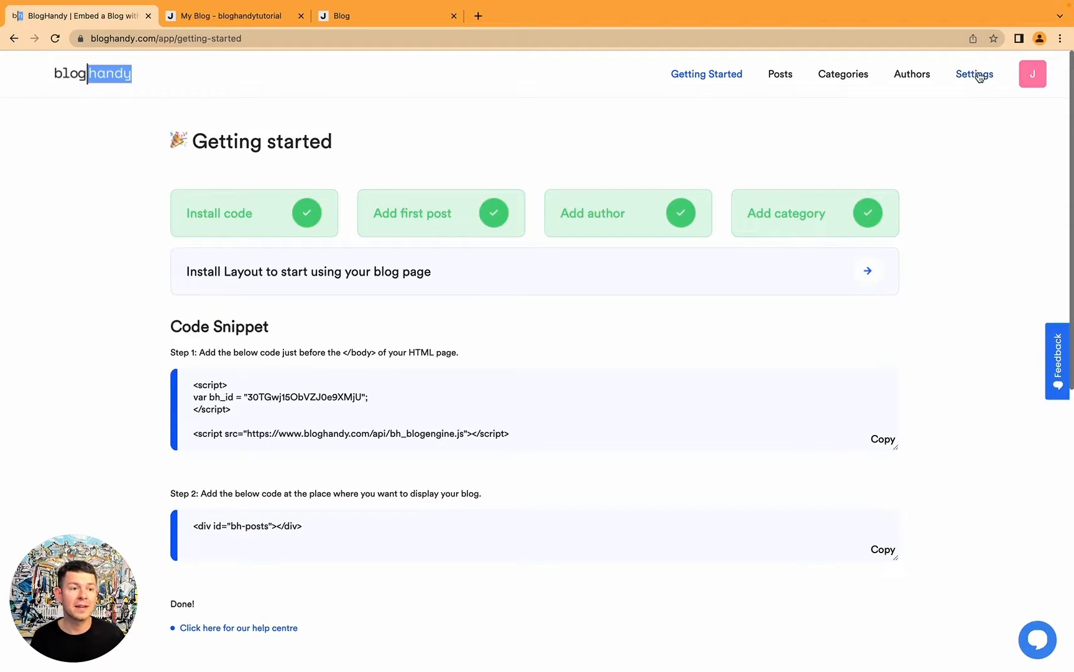
- View BlogHandy's Settings down to the Blog URL field, then bring up the live blog page
{"action": "left_click", "coordinate": [974, 75]}
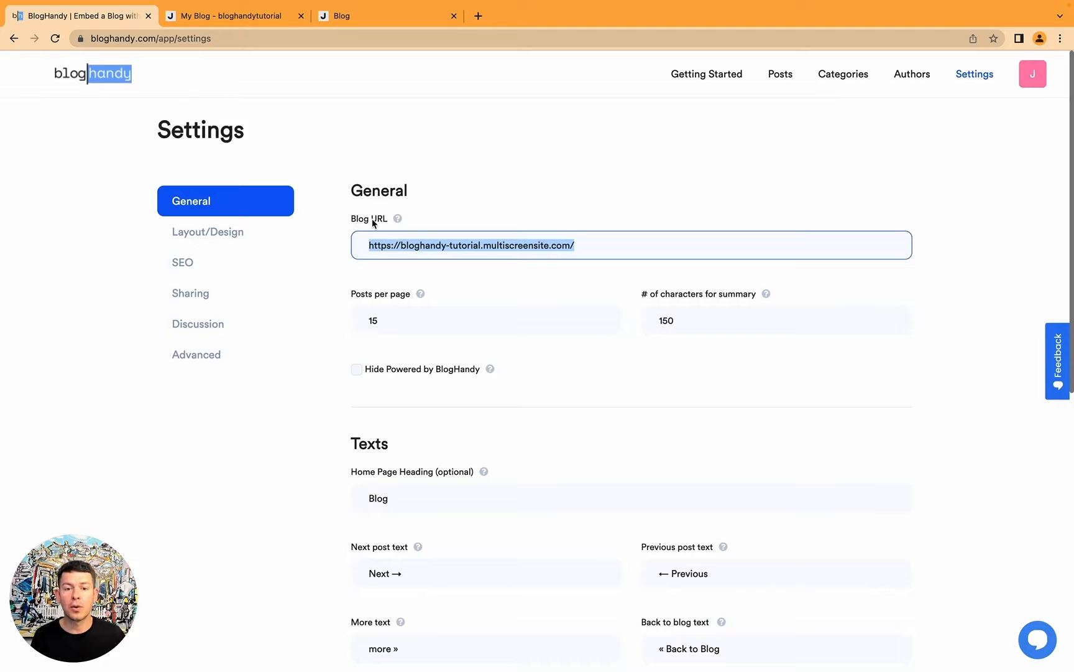
{"action": "scroll", "scroll_direction": "down", "scroll_amount": 3}
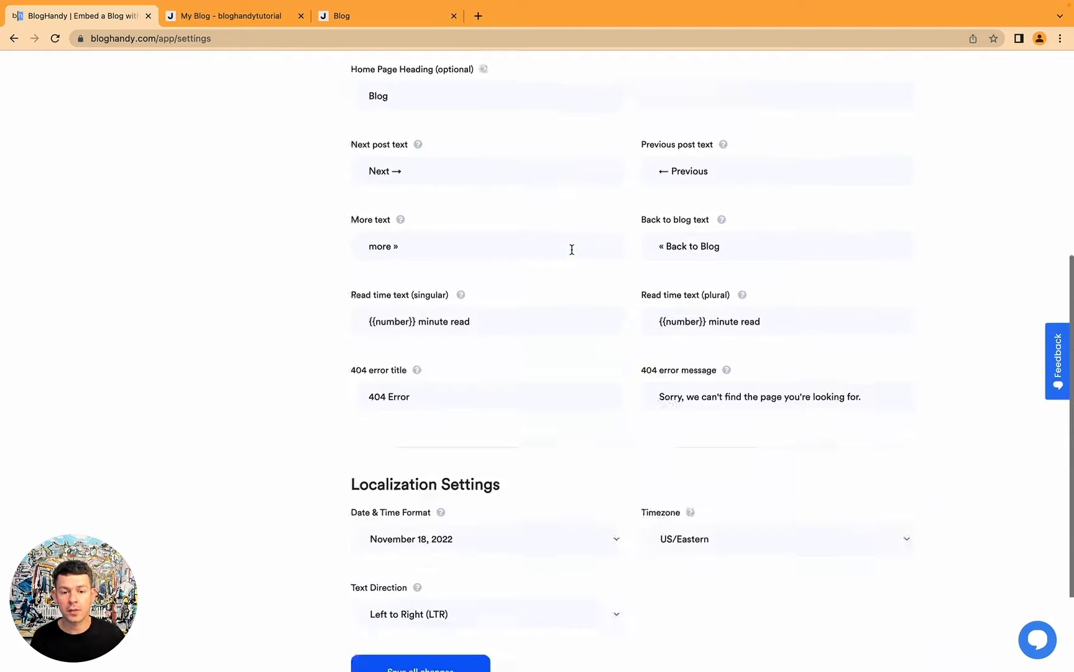
{"action": "left_click", "coordinate": [420, 663]}
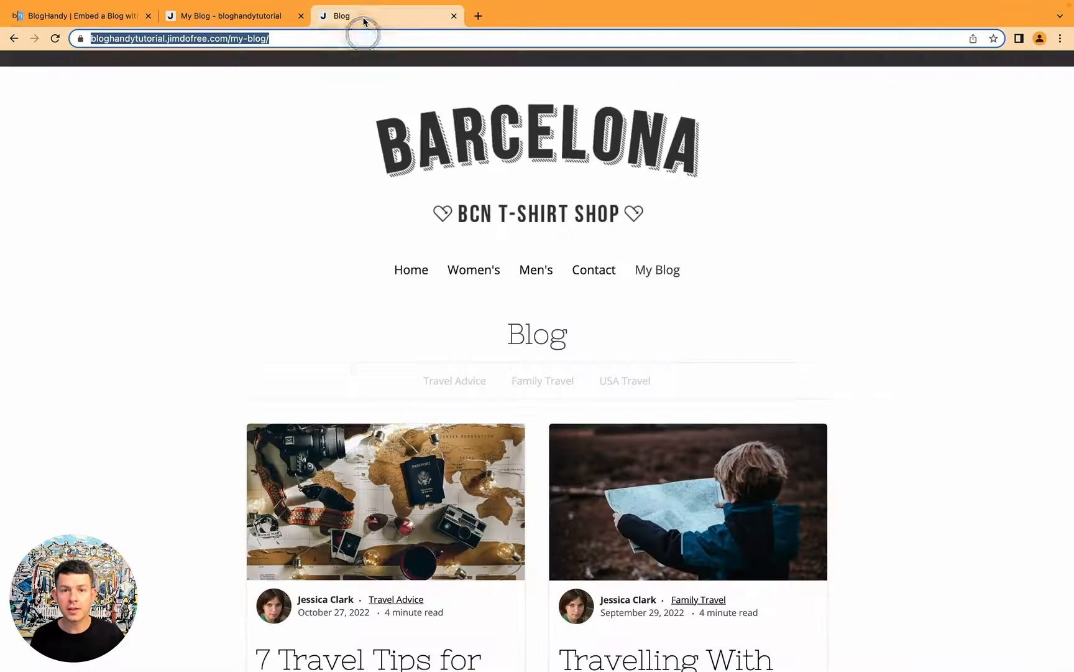
- Read the '7 Travel Tips for New Travelers' post to its end, go back to the blog list, then return to BlogHandy settings
{"action": "scroll", "scroll_direction": "down", "scroll_amount": 3}
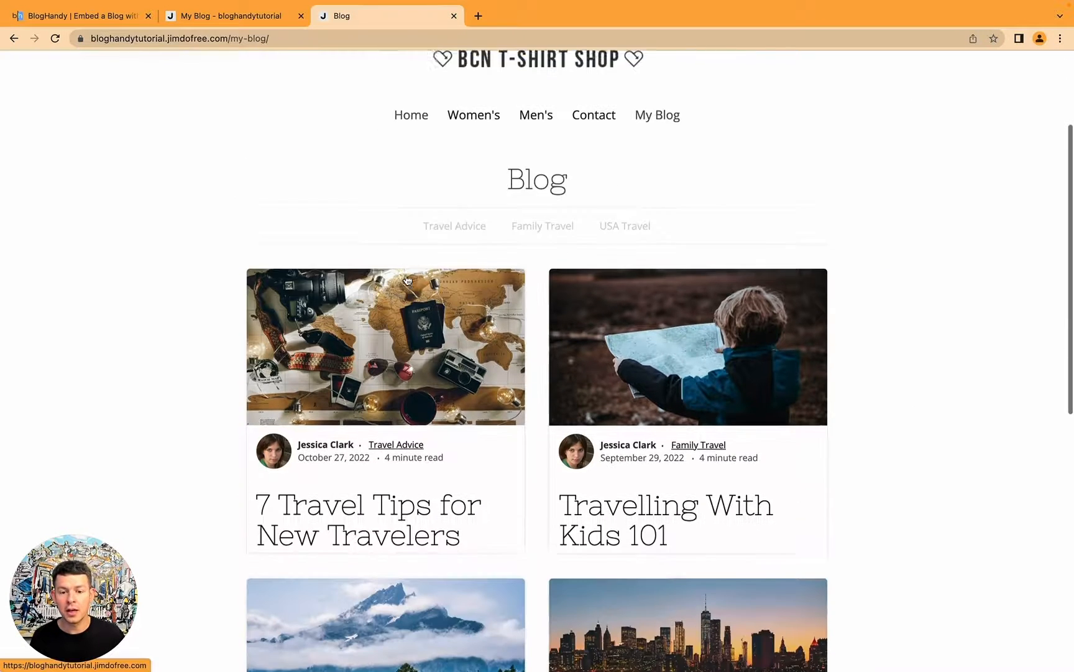
{"action": "scroll", "scroll_direction": "down", "scroll_amount": 3}
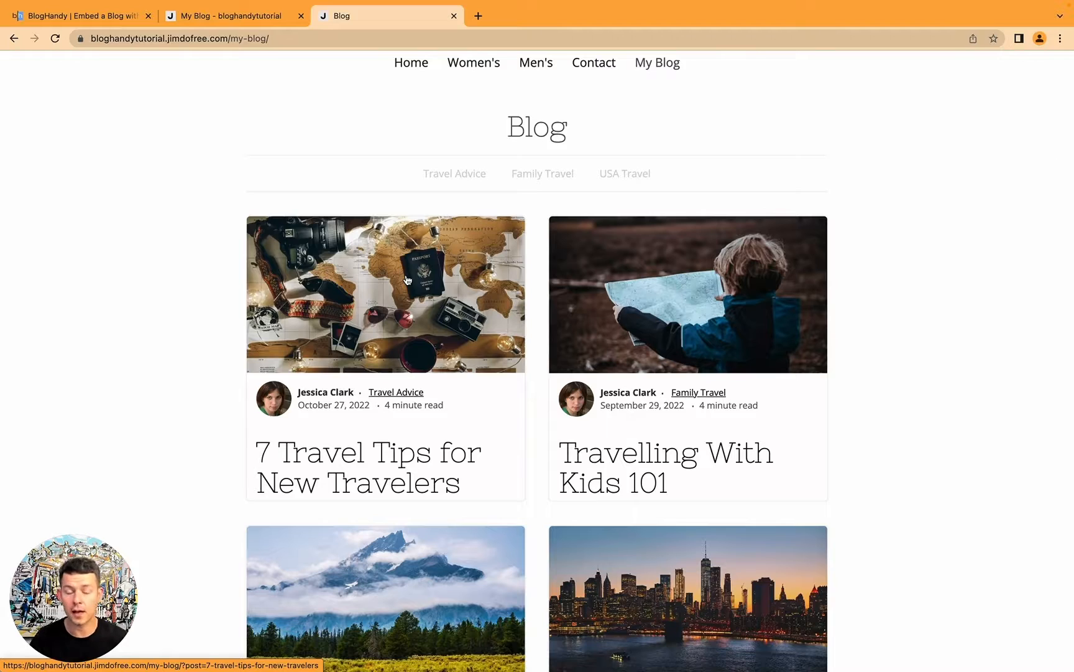
{"action": "left_click", "coordinate": [376, 283]}
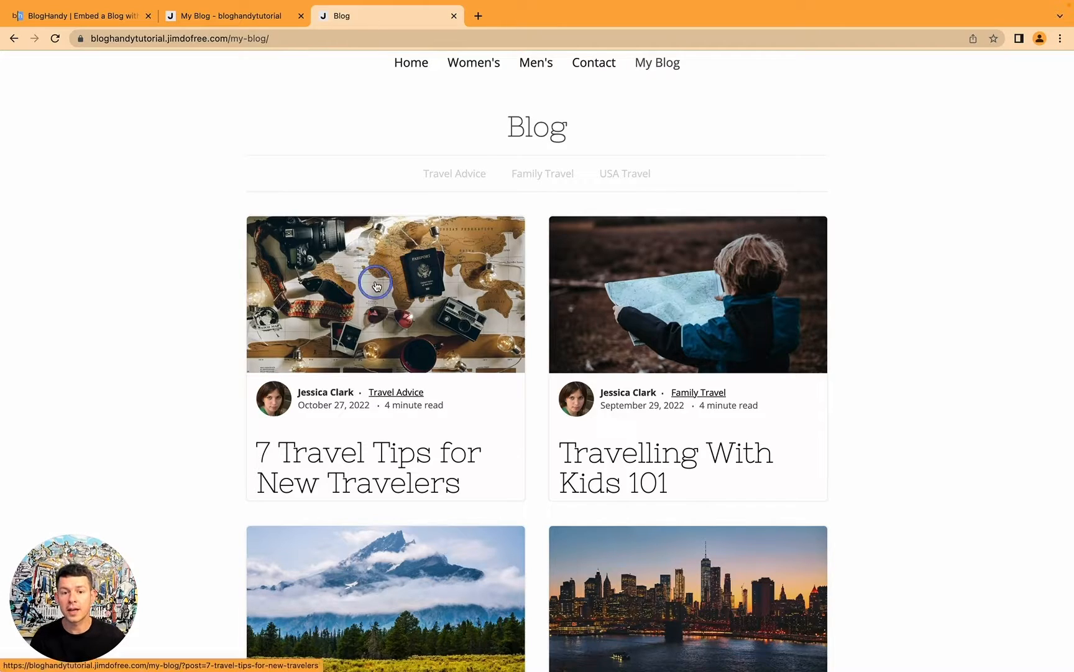
{"action": "left_click", "coordinate": [385, 294]}
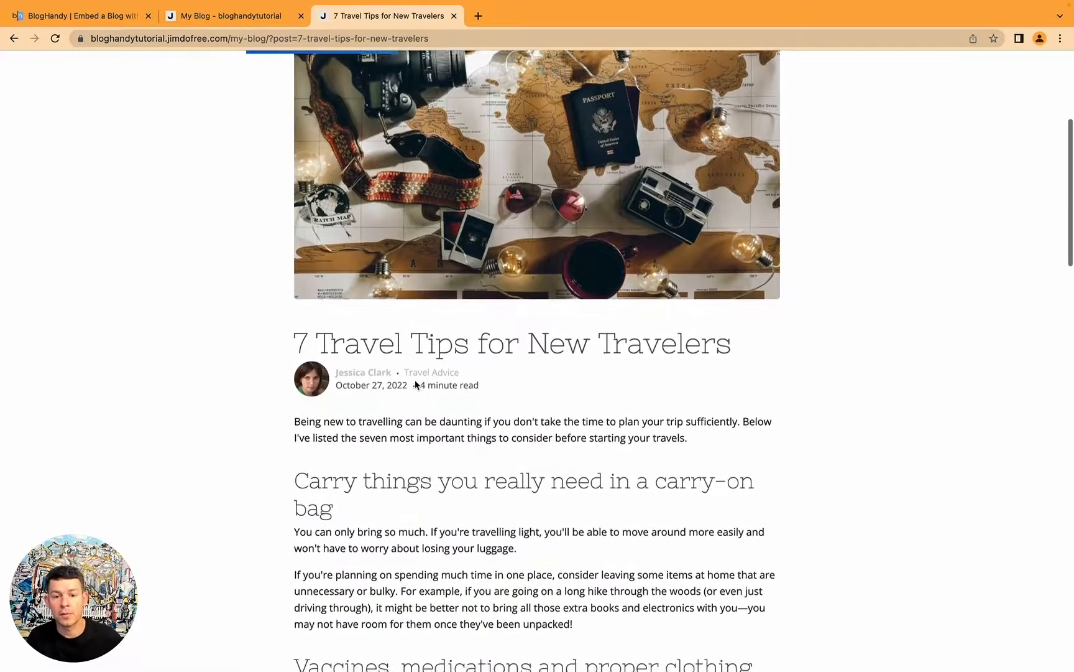
{"action": "scroll", "scroll_direction": "down", "scroll_amount": 3}
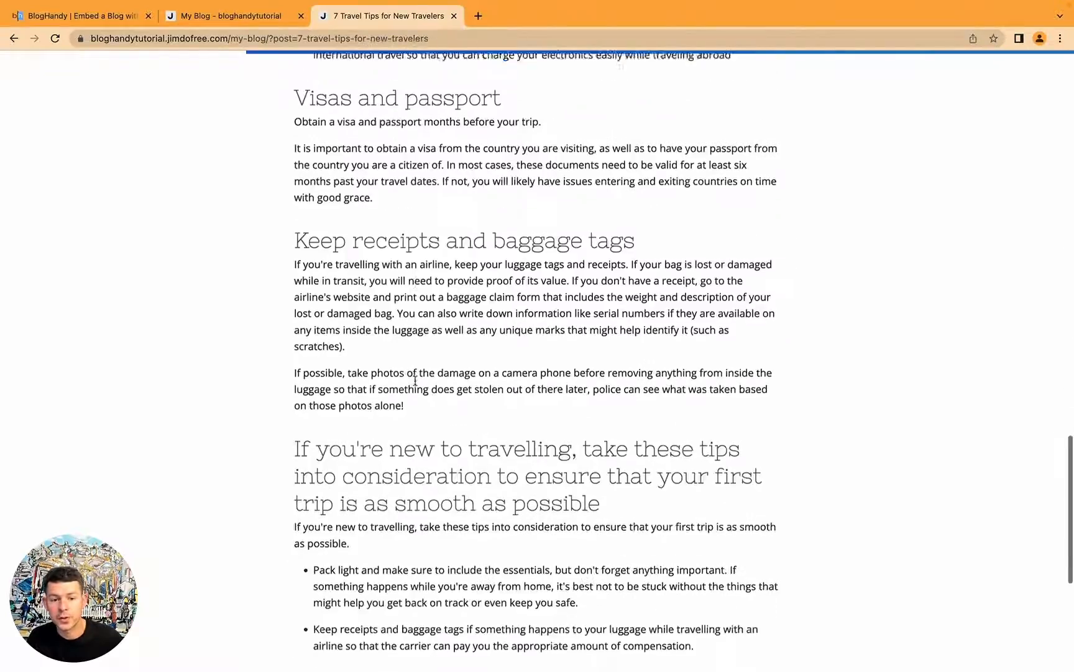
{"action": "left_click", "coordinate": [327, 324]}
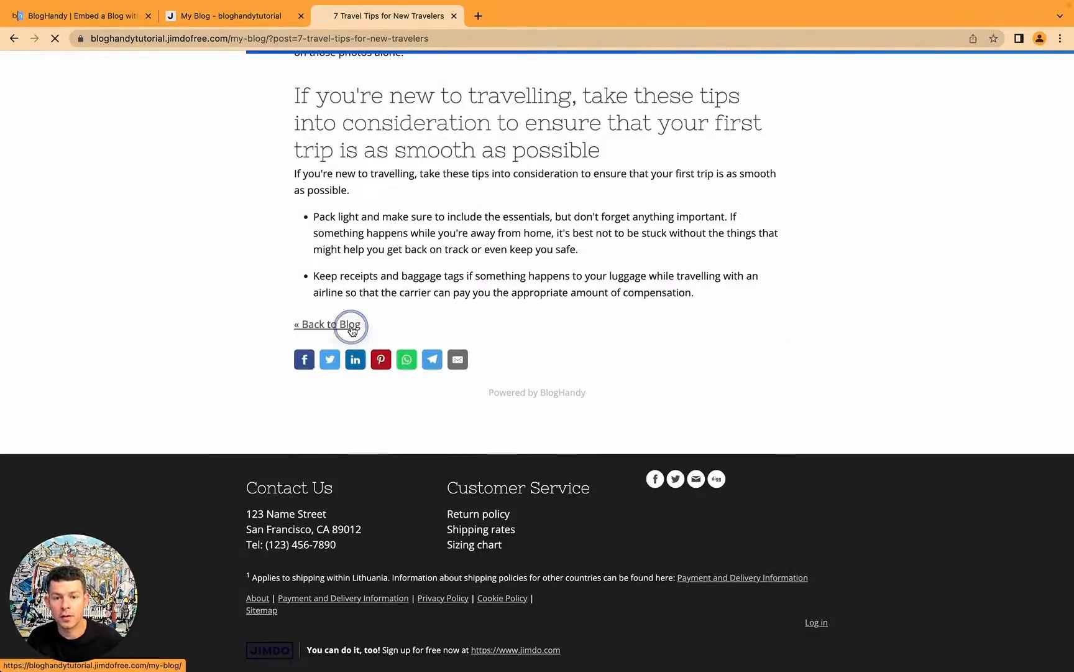
{"action": "left_click", "coordinate": [328, 325]}
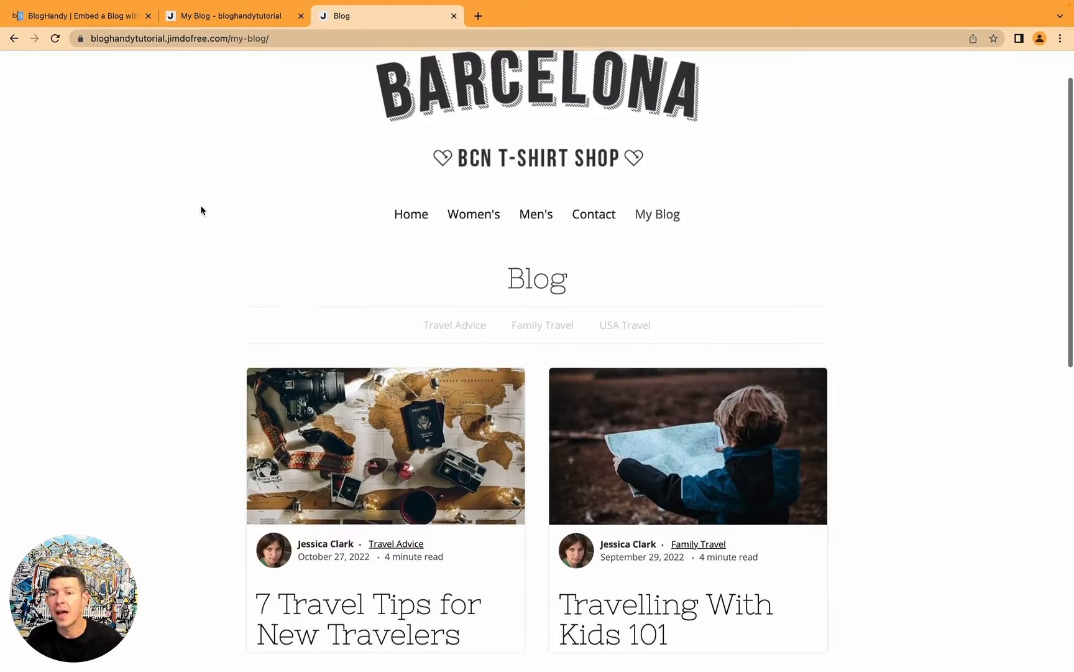
{"action": "scroll", "scroll_direction": "down", "scroll_amount": 3}
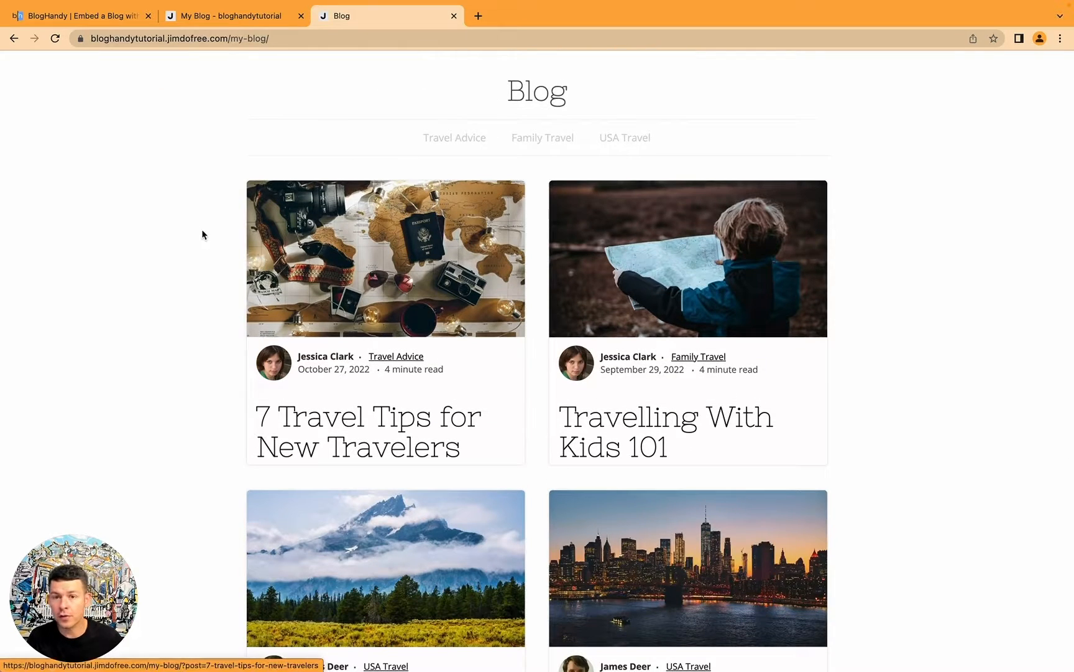
{"action": "left_click", "coordinate": [82, 15]}
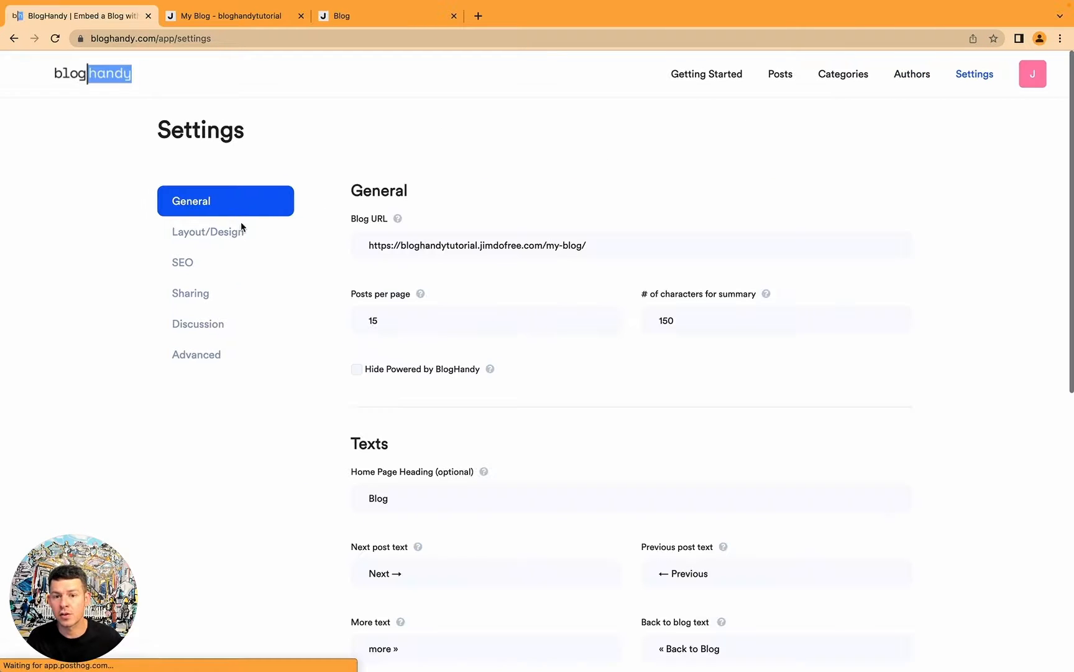
- Switch the main page layout from Modern Grid to Pop Grid in Layout/Design and confirm the update
{"action": "left_click", "coordinate": [208, 232]}
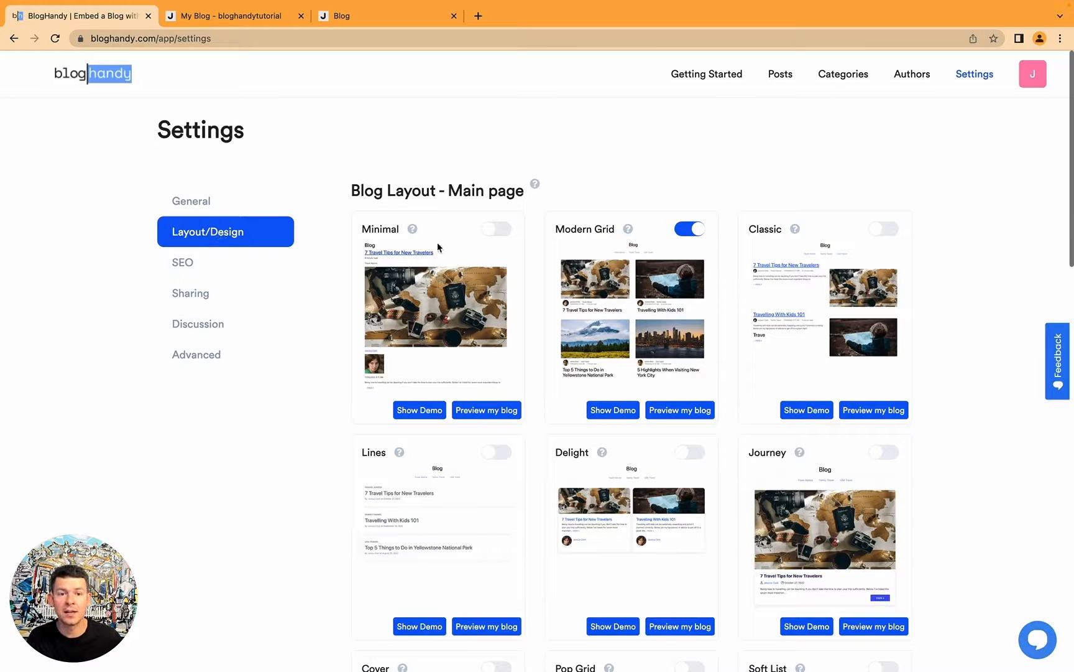
{"action": "mouse_move", "coordinate": [444, 306]}
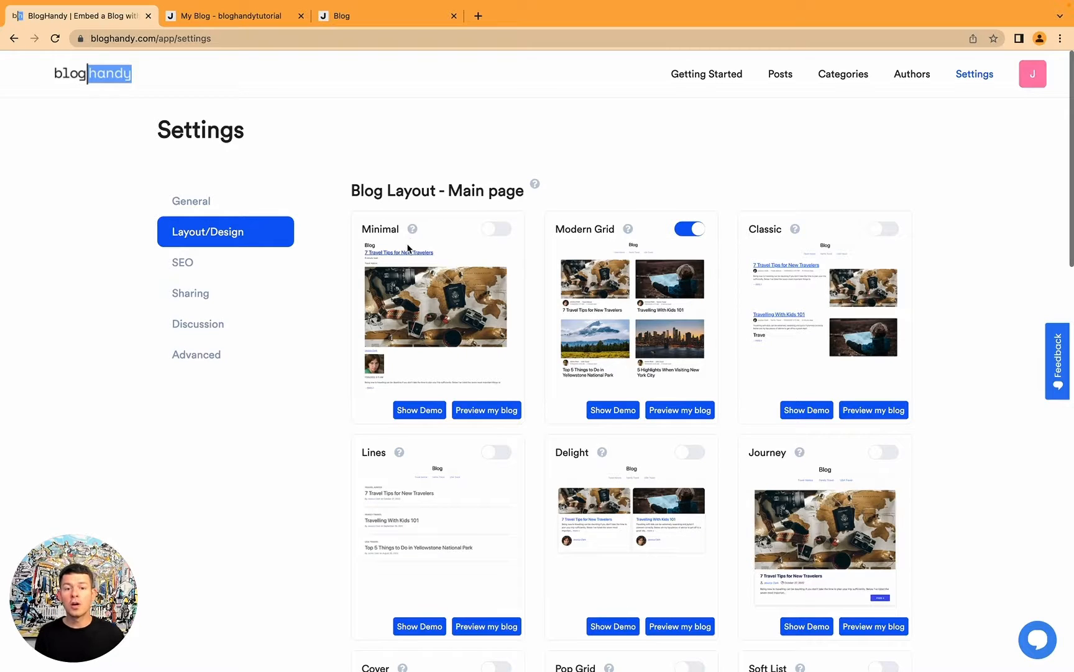
{"action": "mouse_move", "coordinate": [453, 242]}
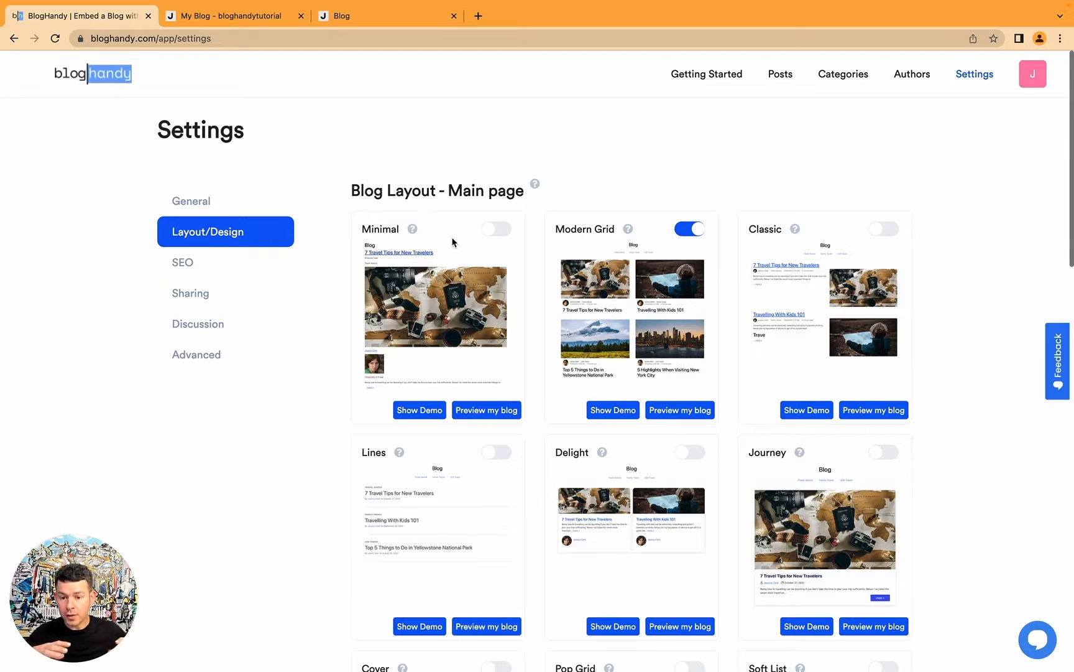
{"action": "scroll", "scroll_direction": "down", "scroll_amount": 3}
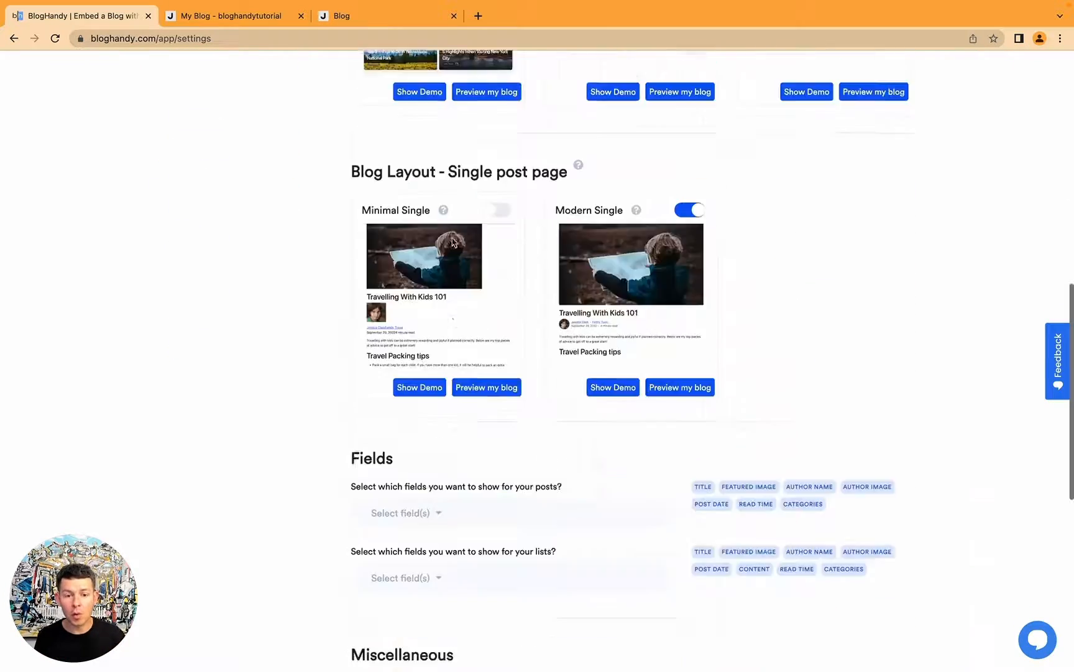
{"action": "scroll", "scroll_direction": "down", "scroll_amount": 3}
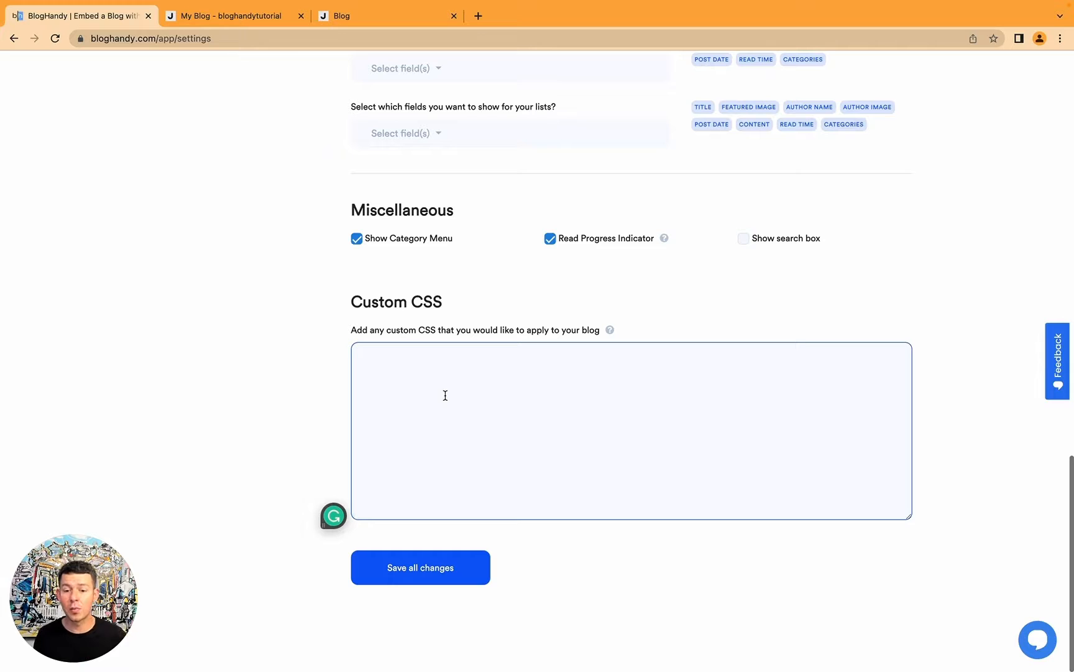
{"action": "scroll", "scroll_direction": "up", "scroll_amount": 3}
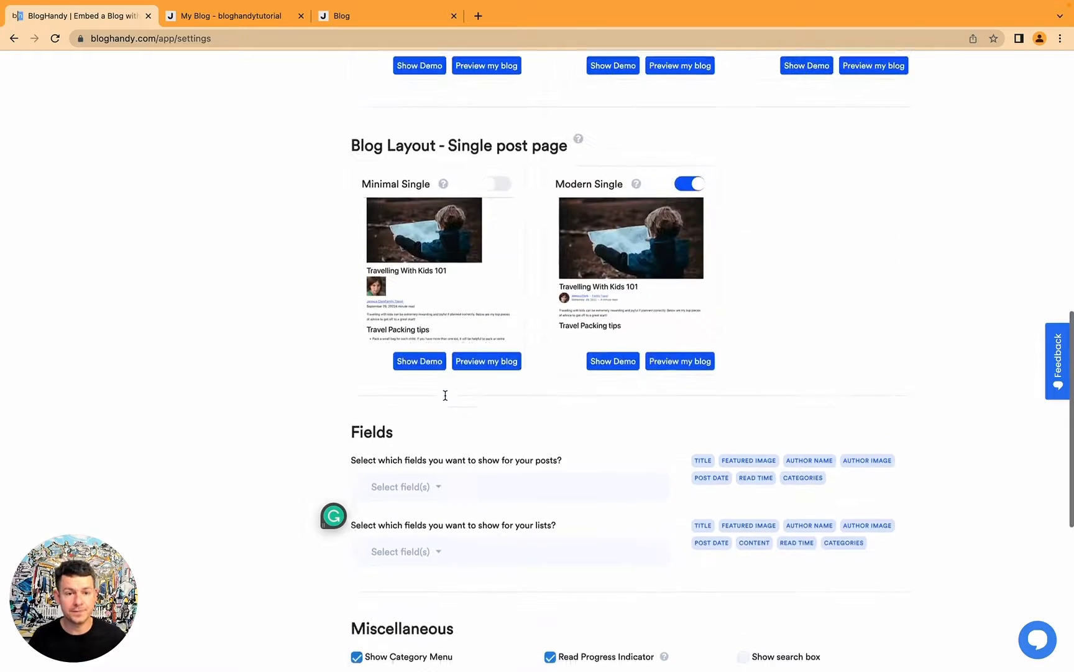
{"action": "scroll", "scroll_direction": "up", "scroll_amount": 3}
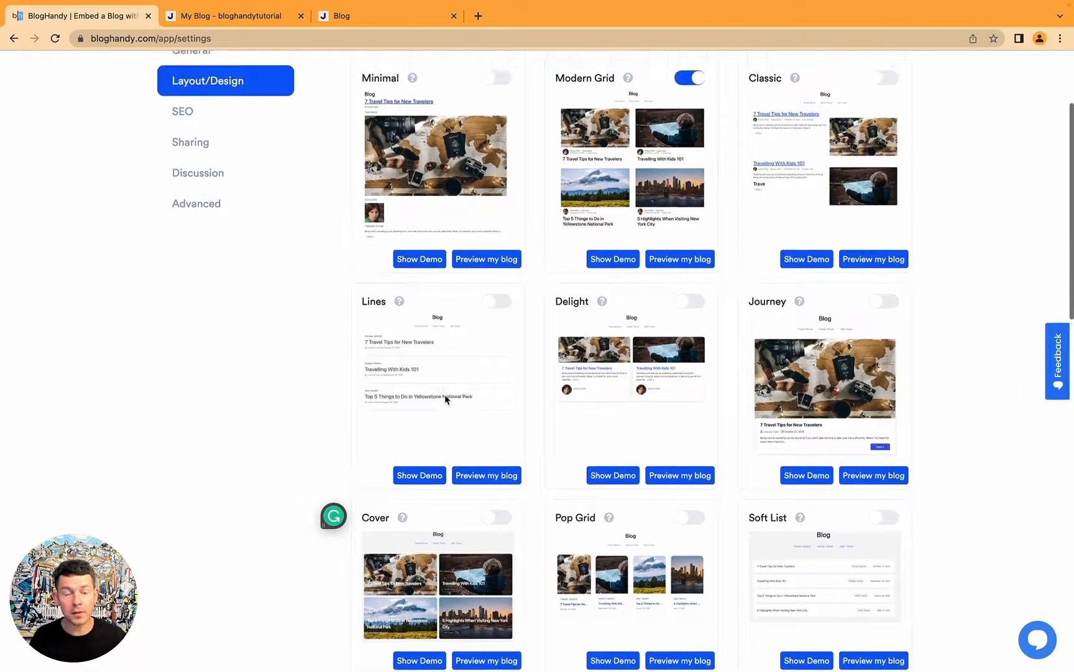
{"action": "scroll", "scroll_direction": "down", "scroll_amount": 3}
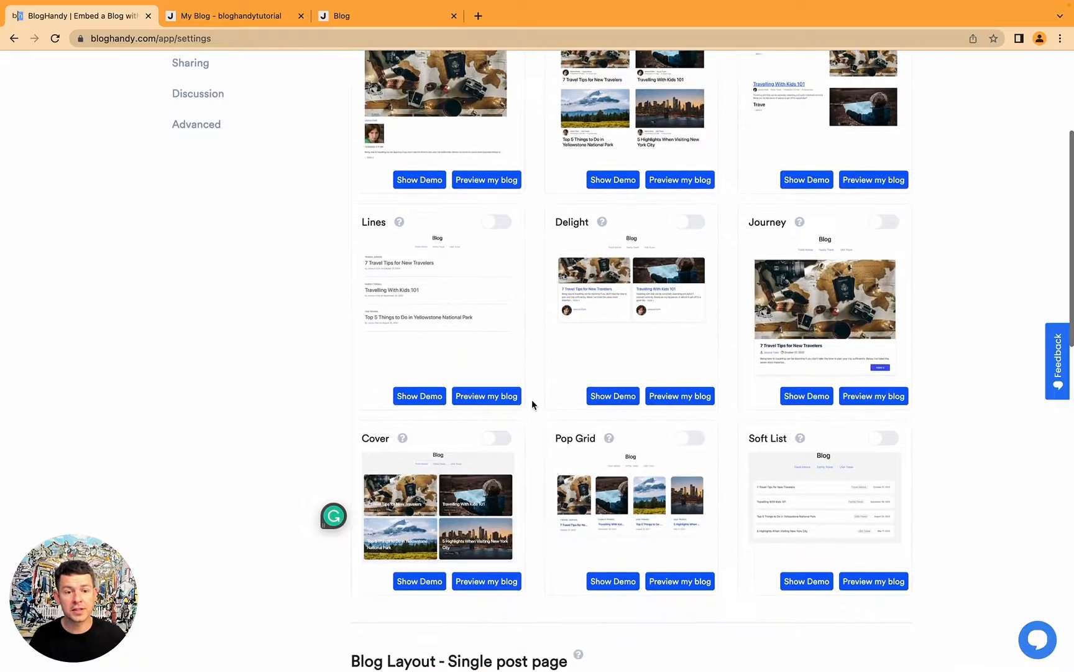
{"action": "scroll", "scroll_direction": "down", "scroll_amount": 3}
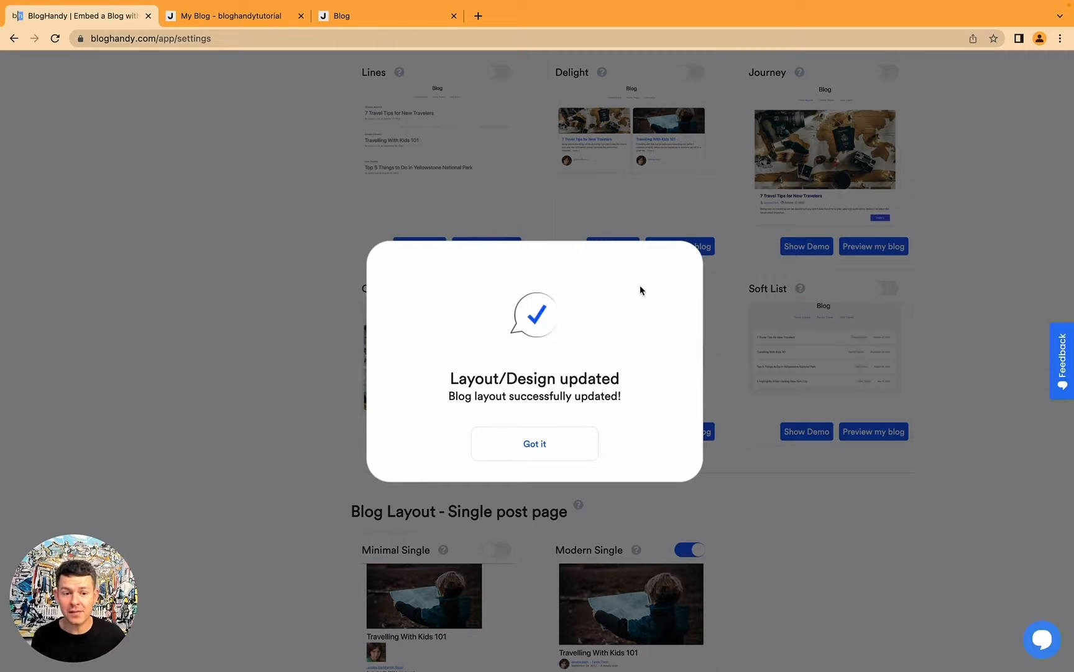
{"action": "left_click", "coordinate": [535, 444]}
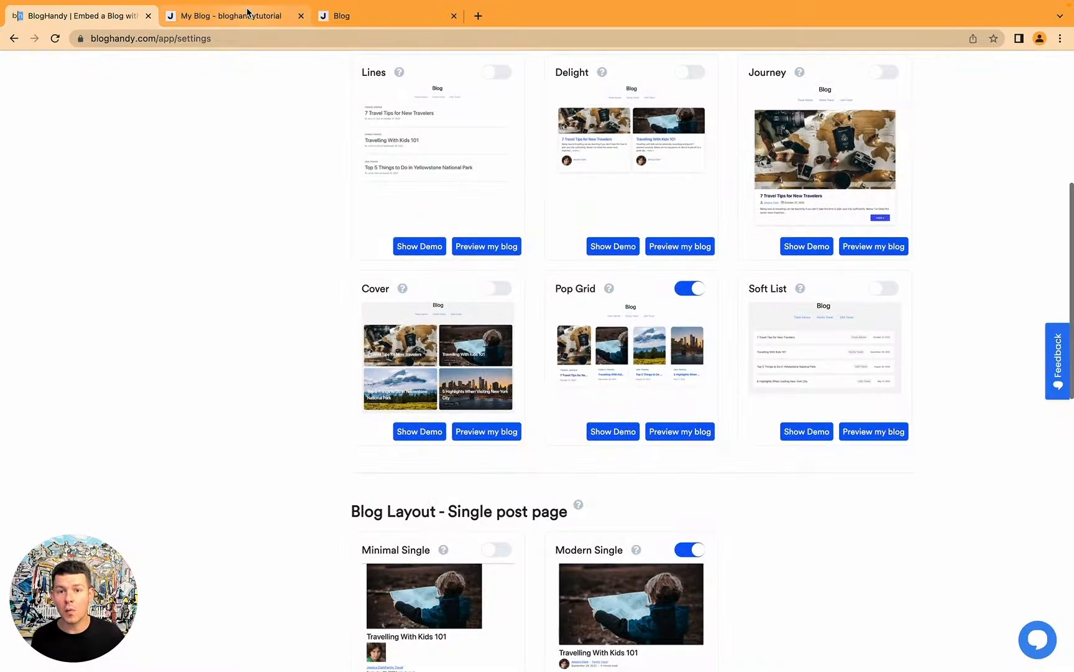
- Check the live blog in Pop Grid, then apply another BlogHandy layout and confirm it
{"action": "left_click", "coordinate": [233, 15]}
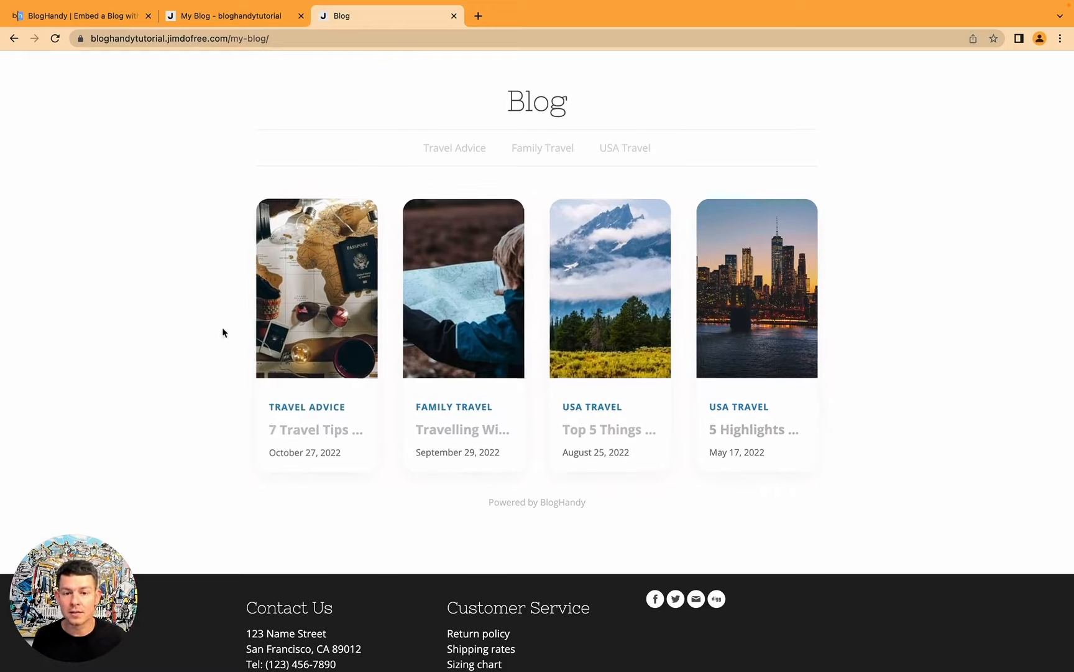
{"action": "left_click", "coordinate": [76, 16]}
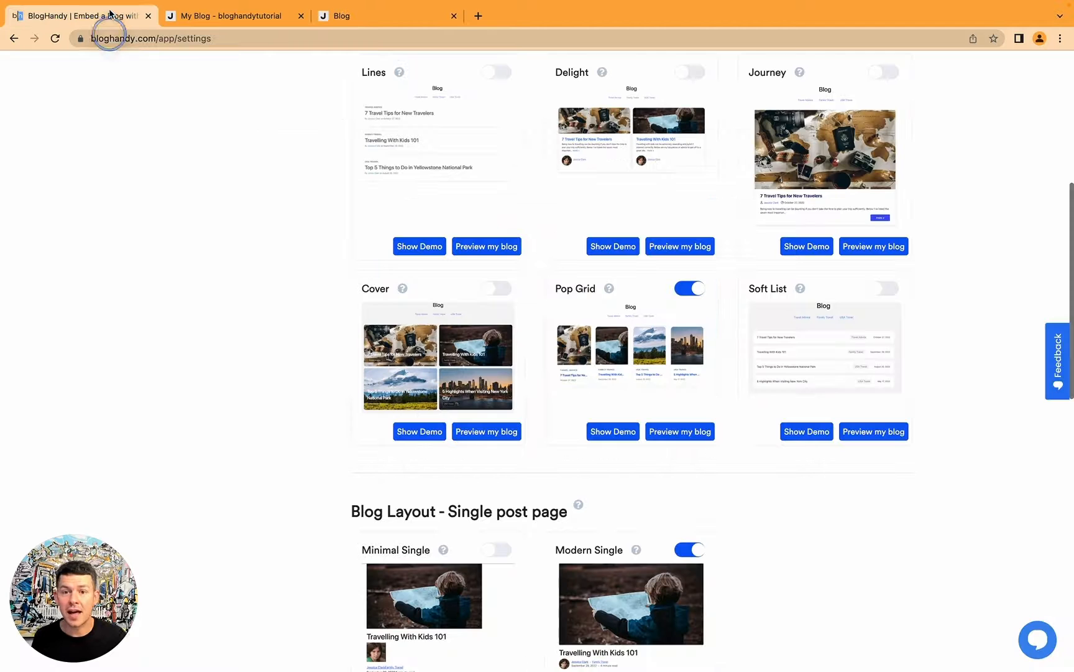
{"action": "scroll", "scroll_direction": "up", "scroll_amount": 3}
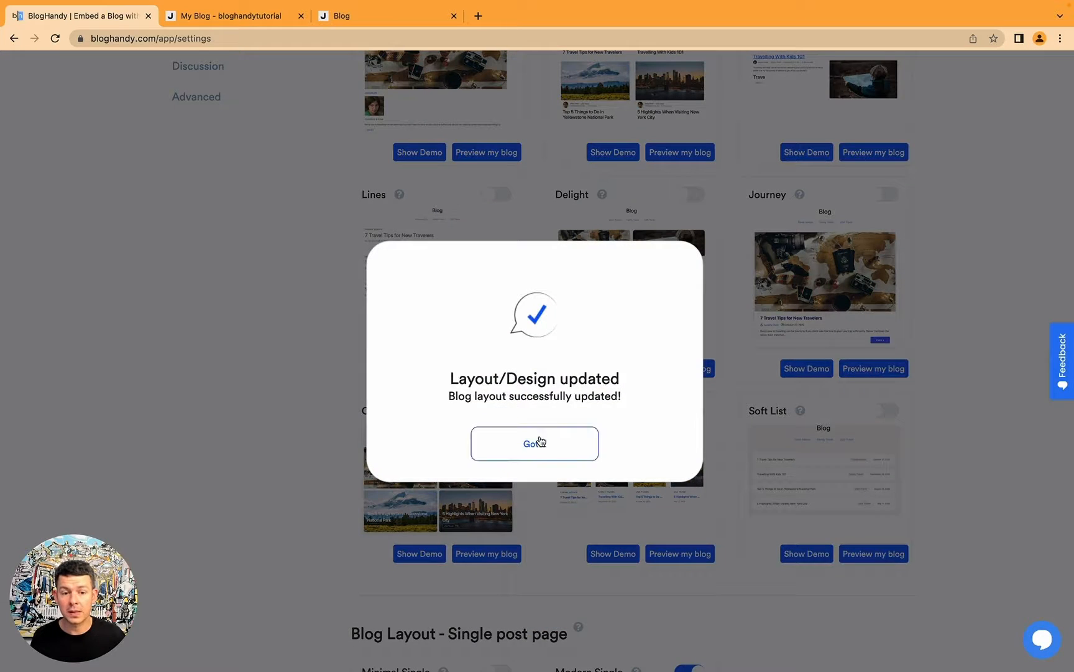
{"action": "left_click", "coordinate": [535, 443]}
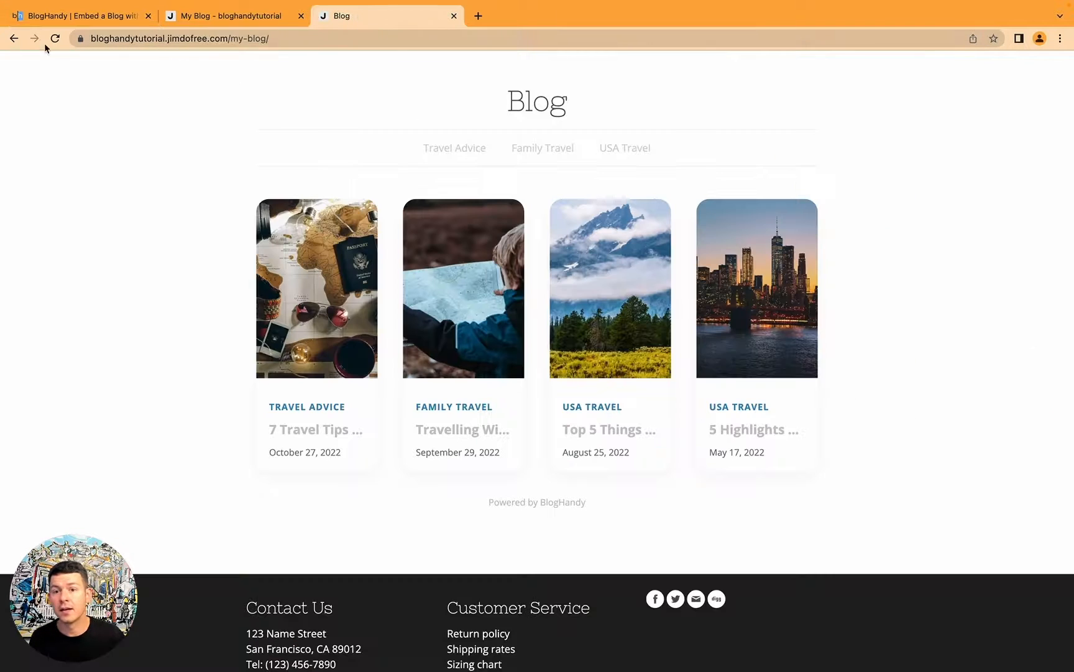
{"action": "mouse_move", "coordinate": [56, 38]}
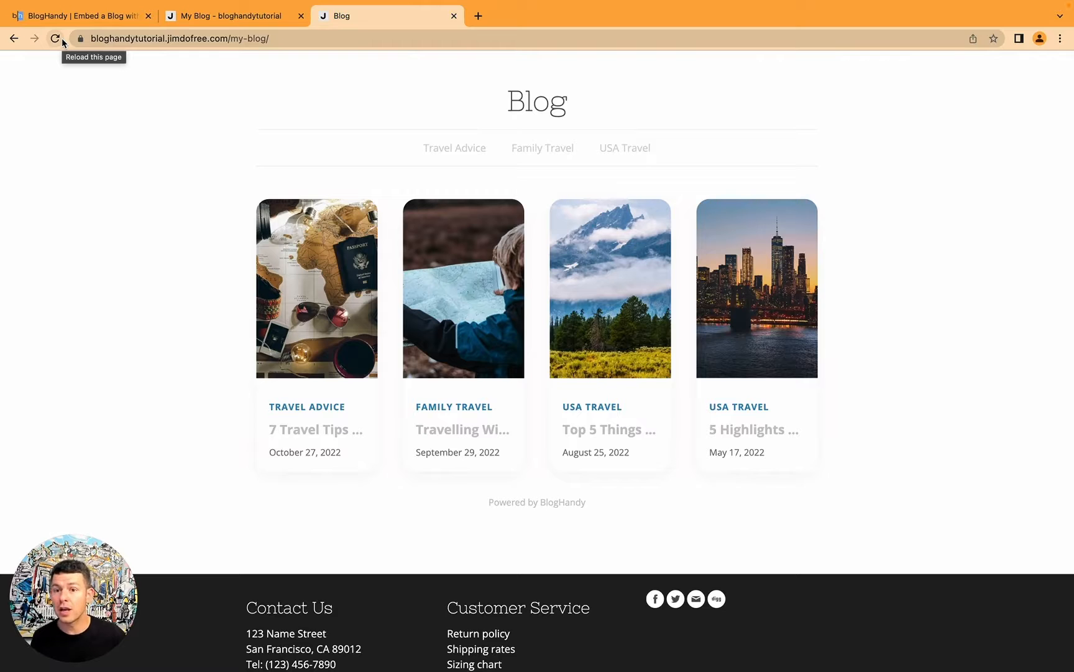
- Reload the live My Blog page so posts show as large image cards with overlaid titles
{"action": "left_click", "coordinate": [56, 39]}
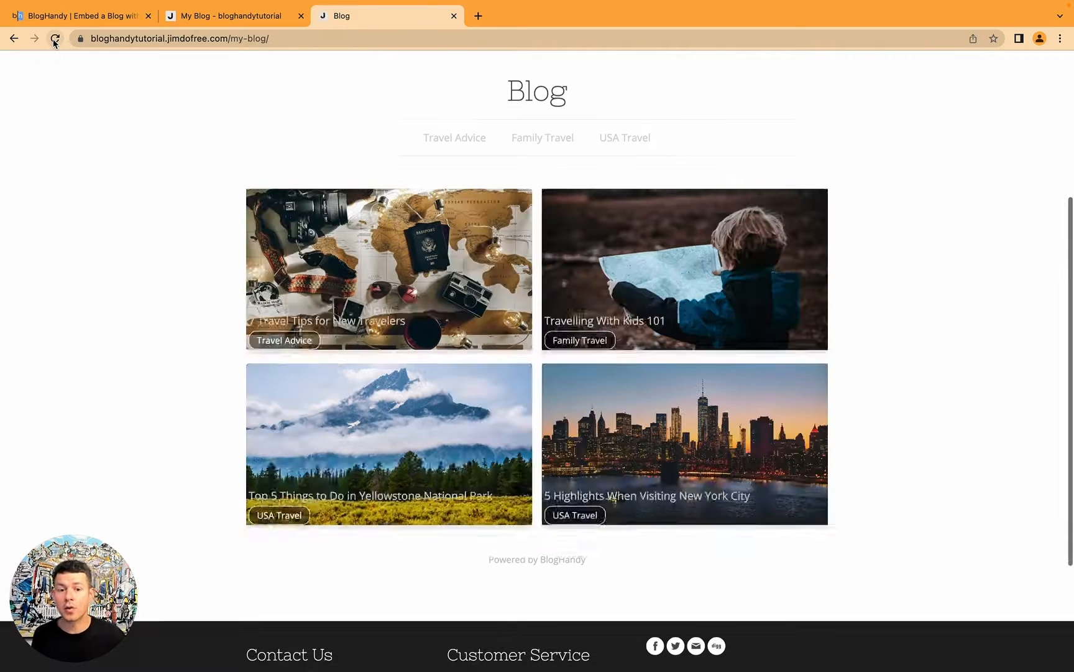
{"action": "left_click", "coordinate": [56, 38]}
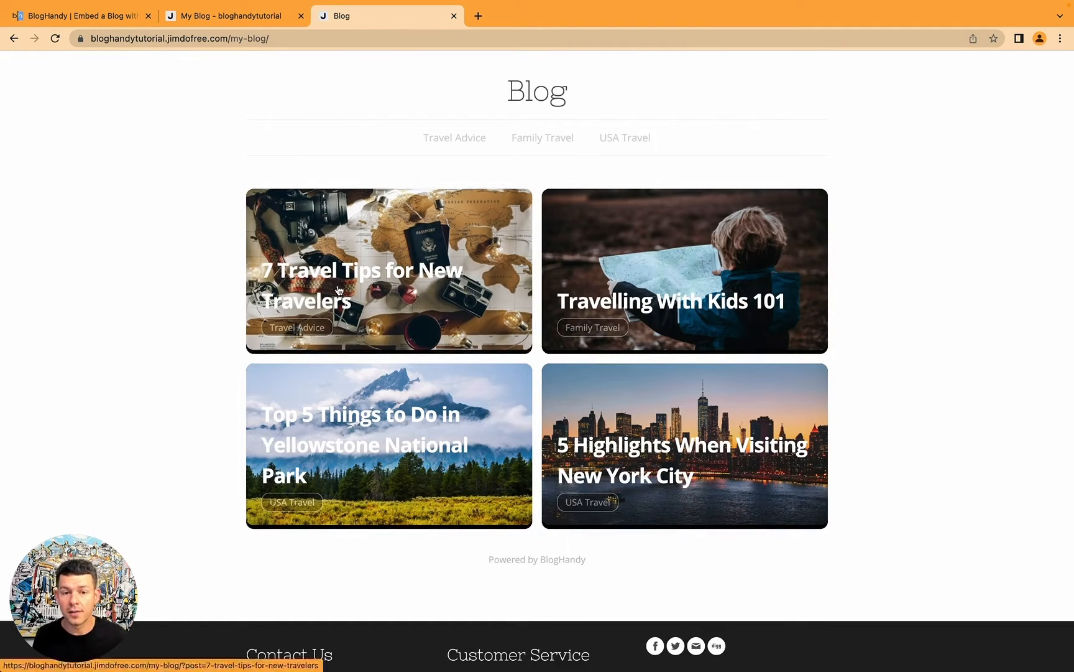
{"action": "mouse_move", "coordinate": [713, 263]}
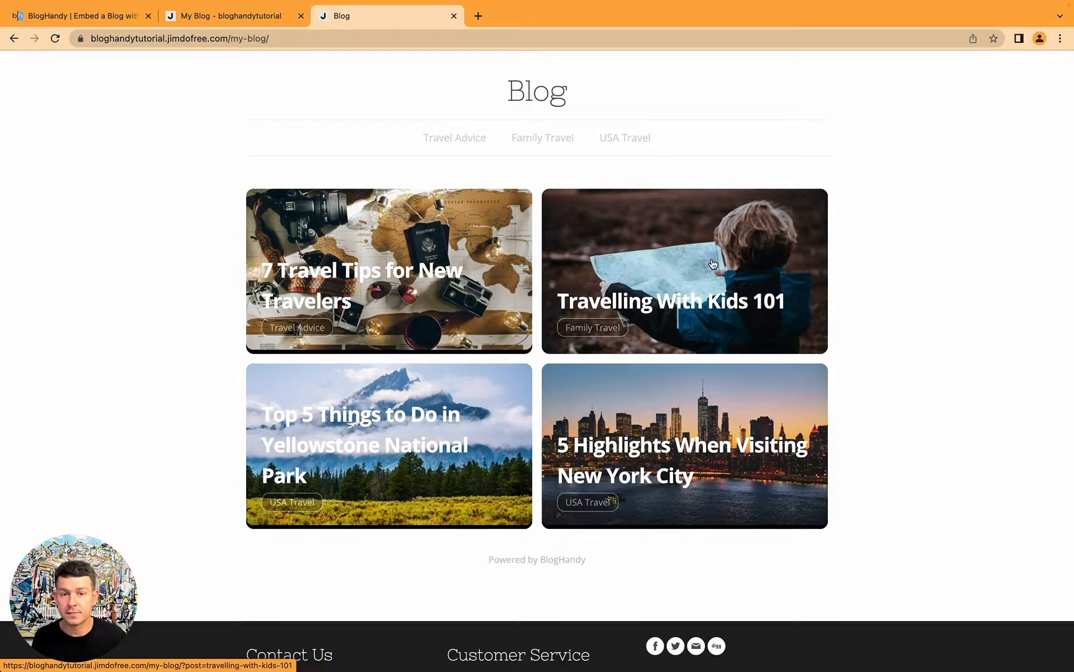